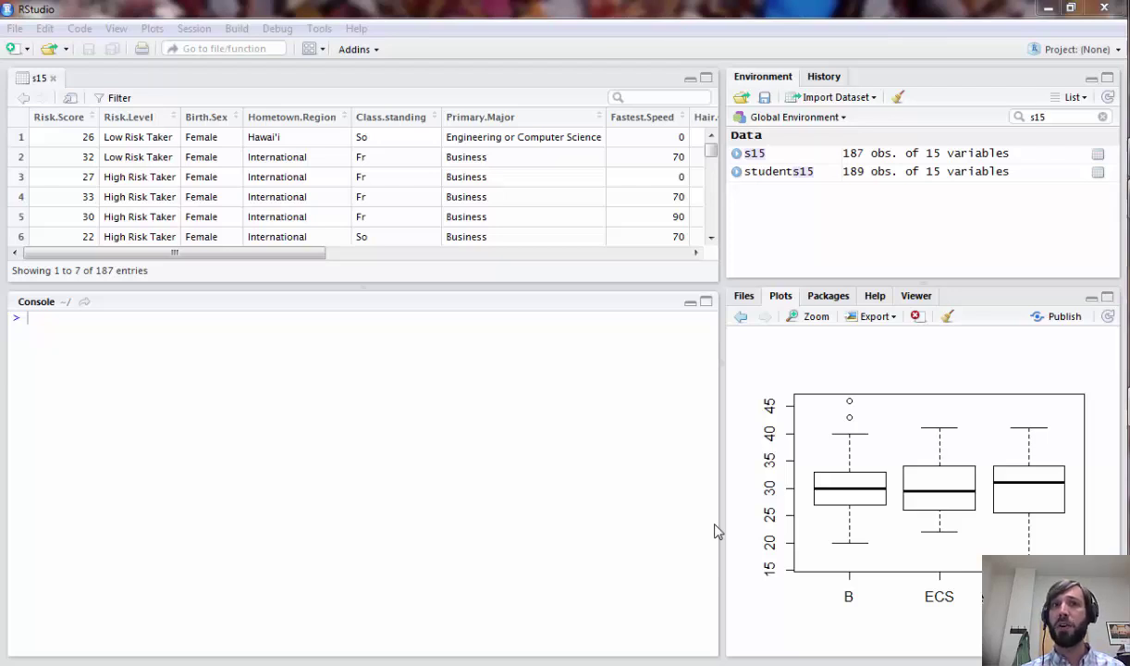
{"action": "mouse_move", "coordinate": [714, 526]}
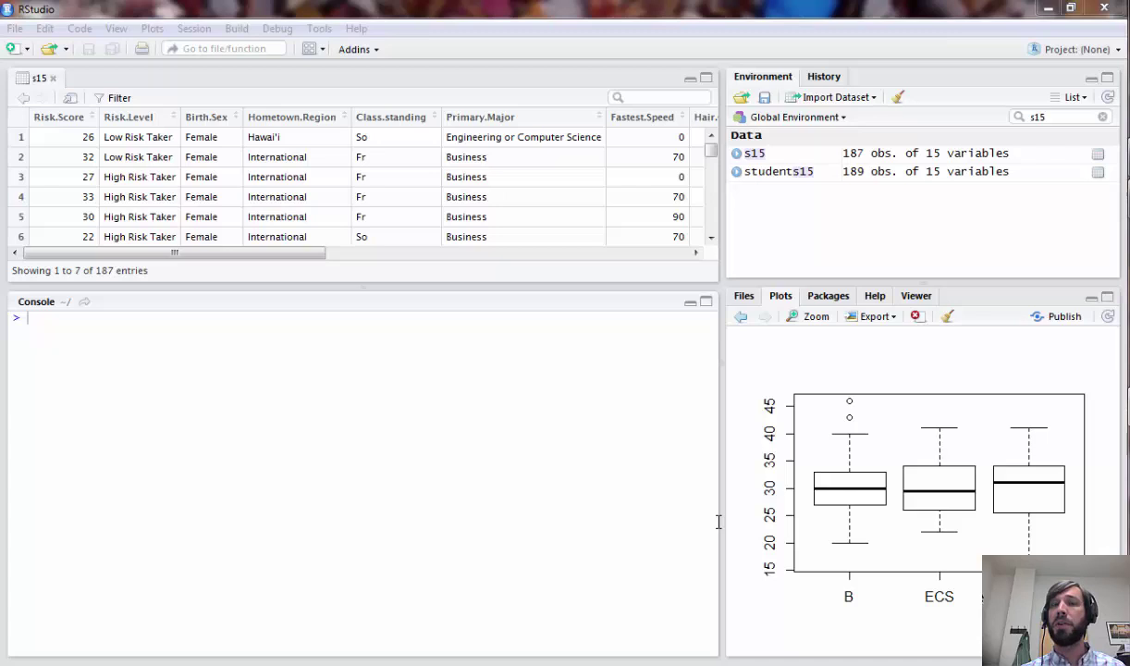
{"action": "mouse_move", "coordinate": [721, 525]}
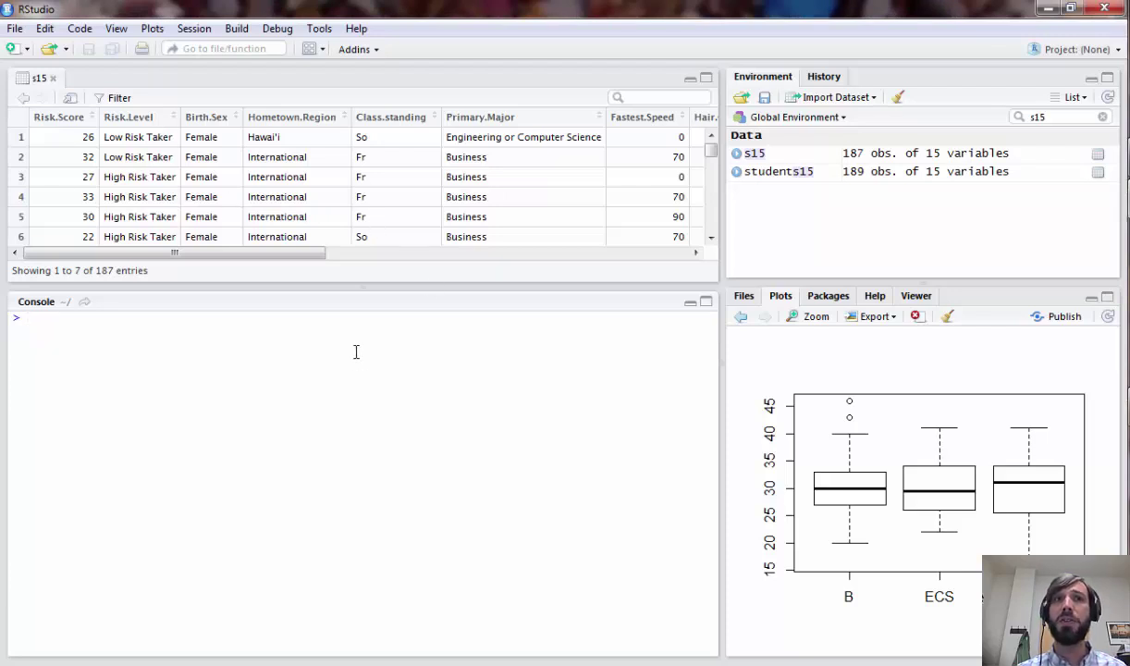
Tabulate s15$Primary.Major against s15$International, giving counts such as Business 59 No / 47 Yes.
{"action": "type", "text": "table"}
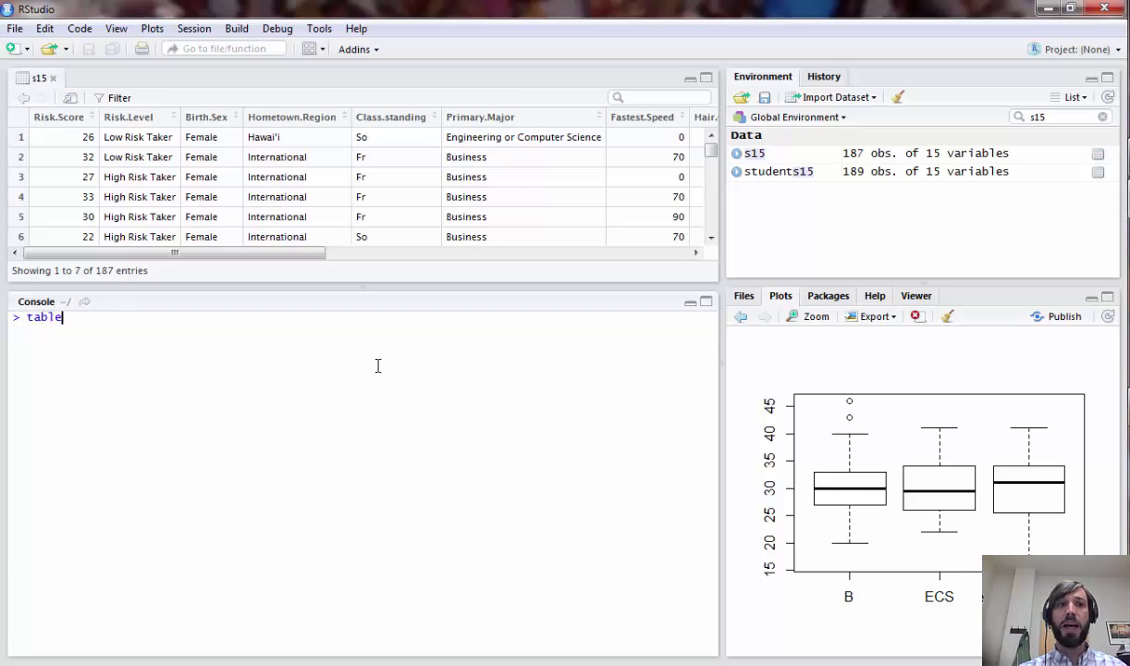
{"action": "type", "text": "()"}
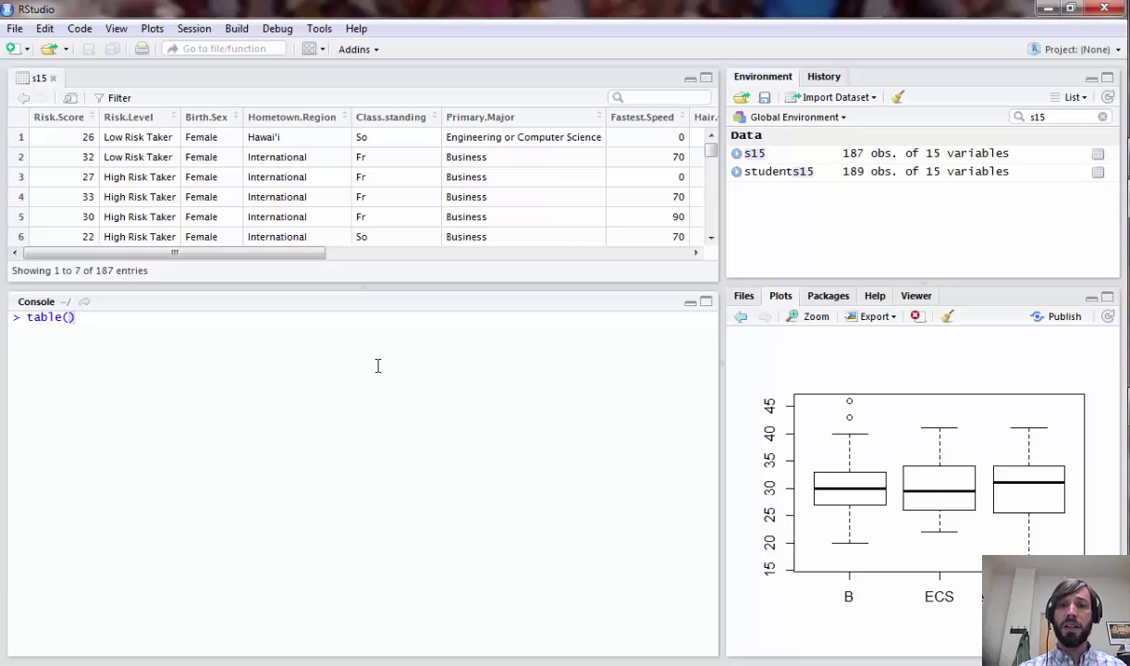
{"action": "type", "text": "s15$Primary.Major"}
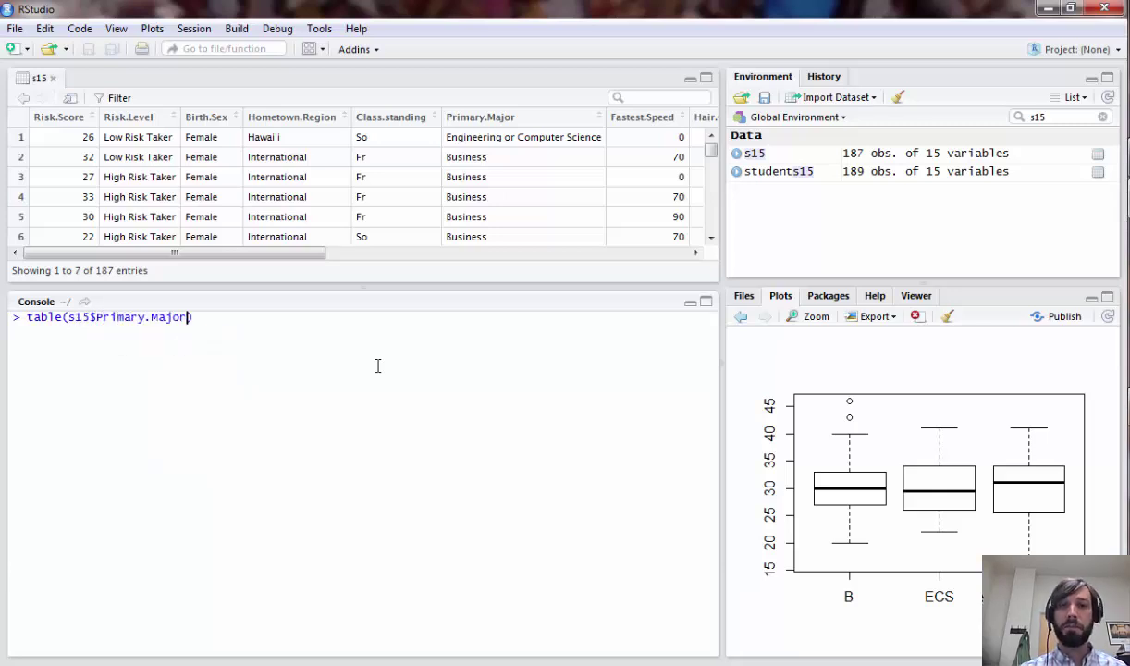
{"action": "type", "text": ",s15"}
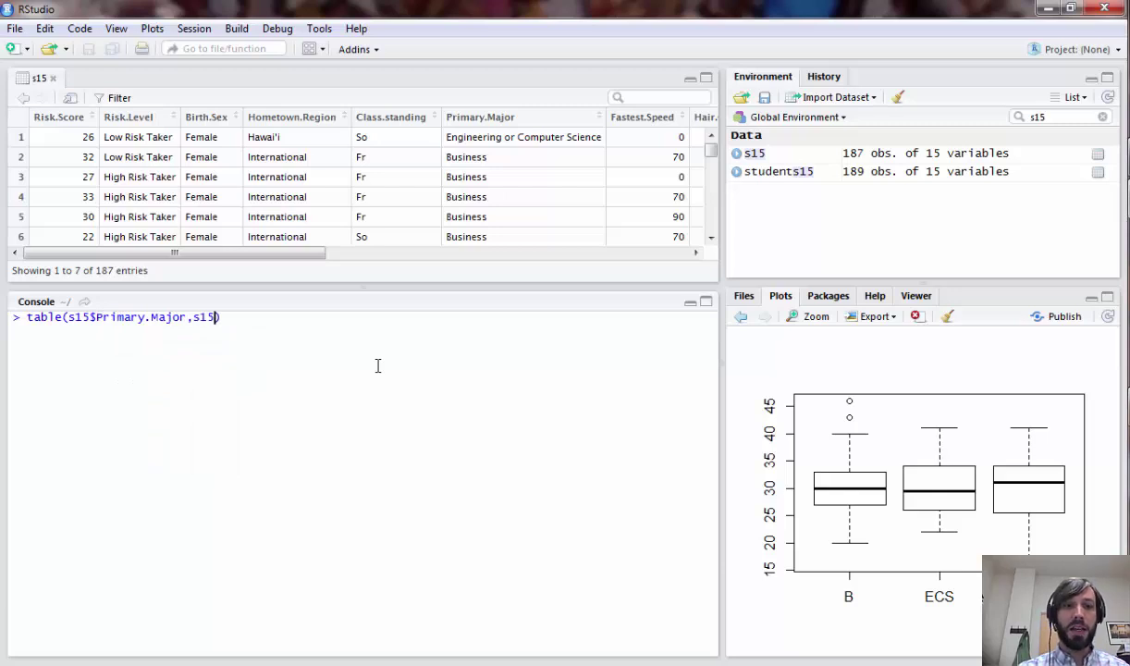
{"action": "type", "text": "International"}
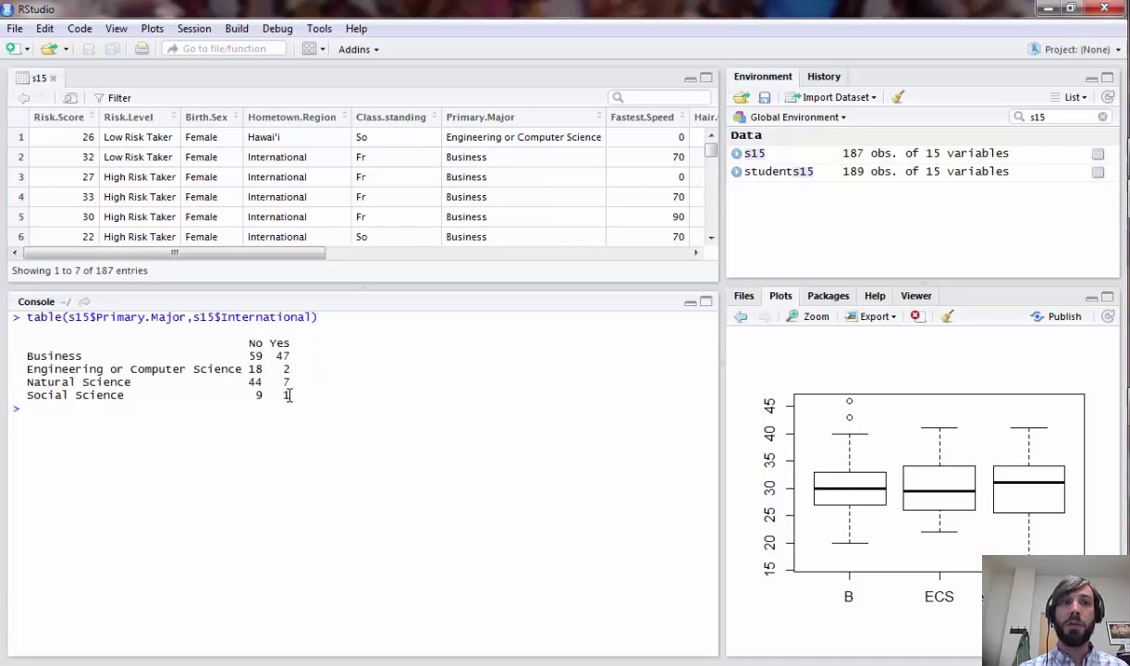
{"action": "left_click_drag", "start_coordinate": [27, 355], "coordinate": [288, 396]}
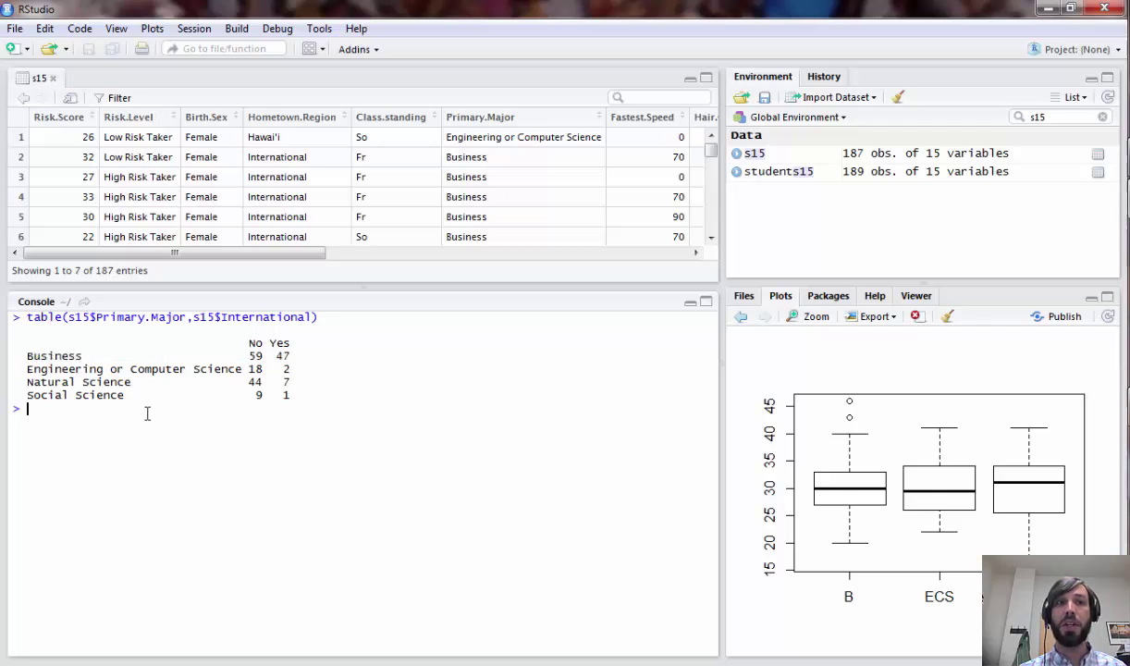
{"action": "mouse_move", "coordinate": [220, 455]}
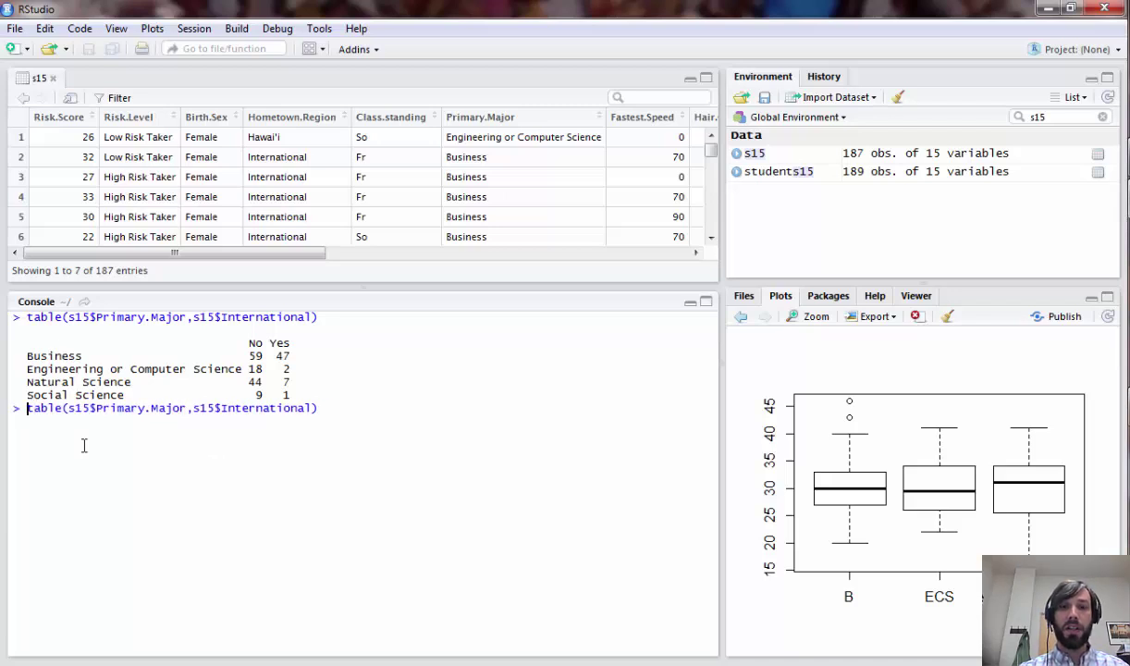
Run chisq.test on the table (X-squared 22.303, df 3, p 5.641e-05) and store it as ch.
{"action": "type", "text": "chisq.test("}
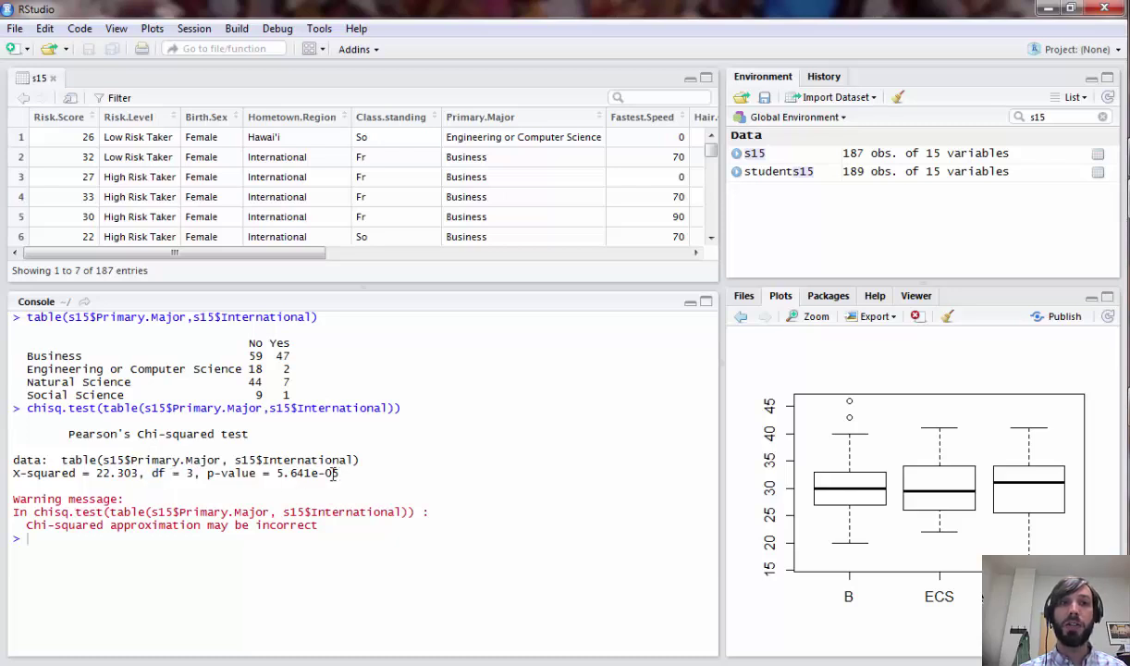
{"action": "left_click_drag", "start_coordinate": [205, 474], "coordinate": [339, 473]}
{"action": "type", "text": "ch="}
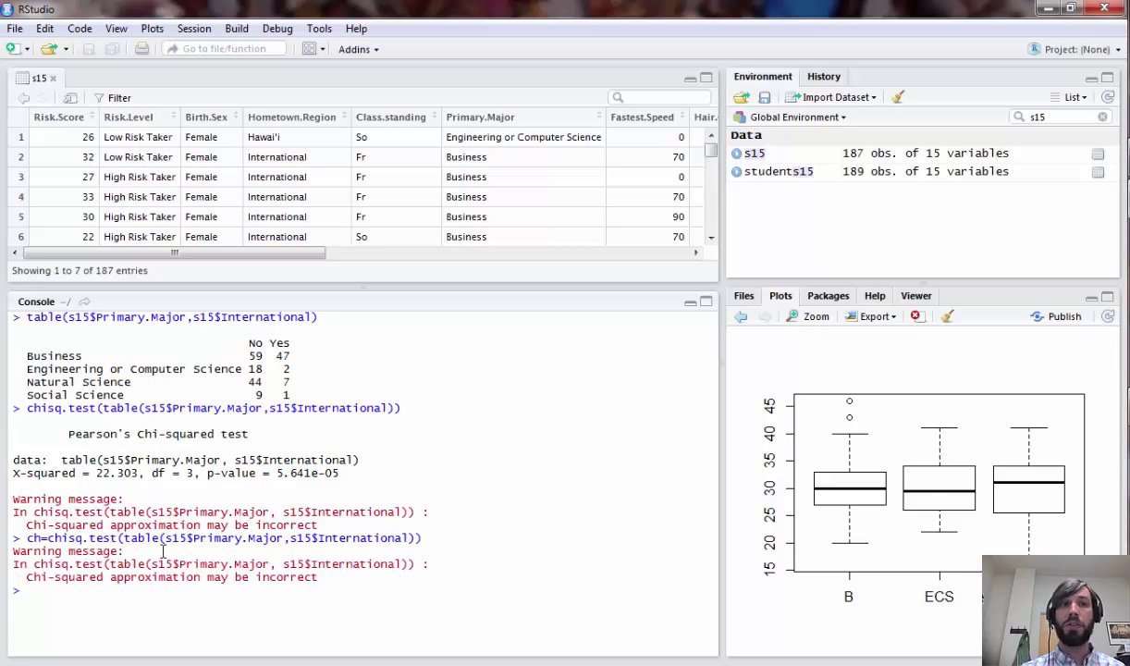
Display ch$expected, e.g. Business 73.69 No and 32.31 Yes.
{"action": "type", "text": "ch"}
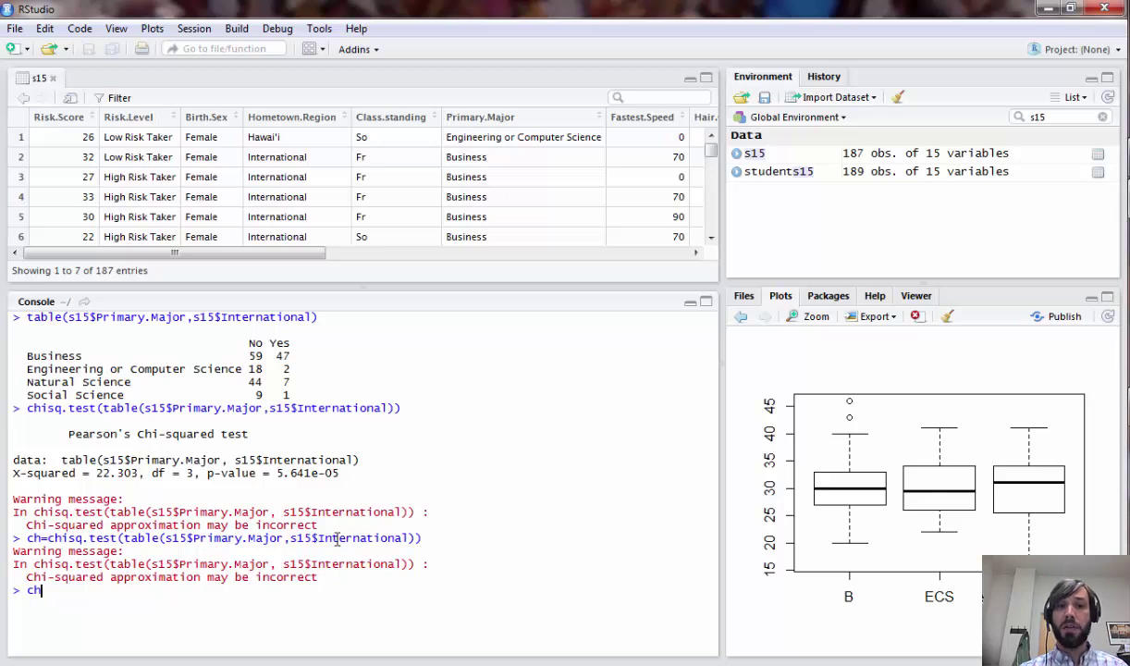
{"action": "type", "text": "$expected"}
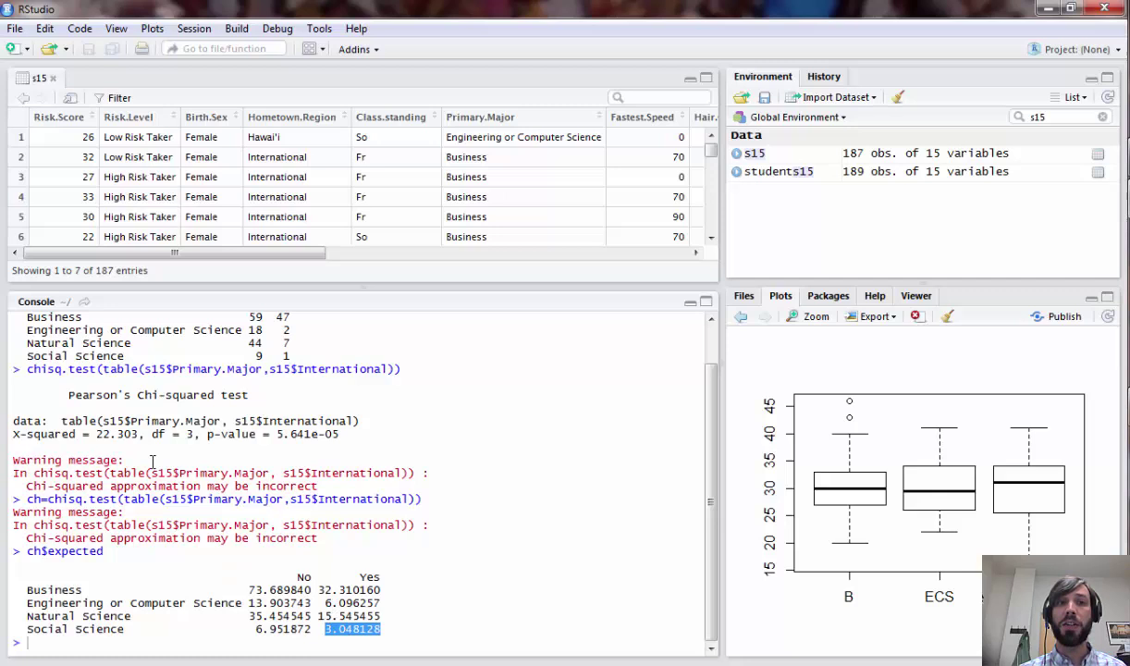
{"action": "mouse_move", "coordinate": [239, 498]}
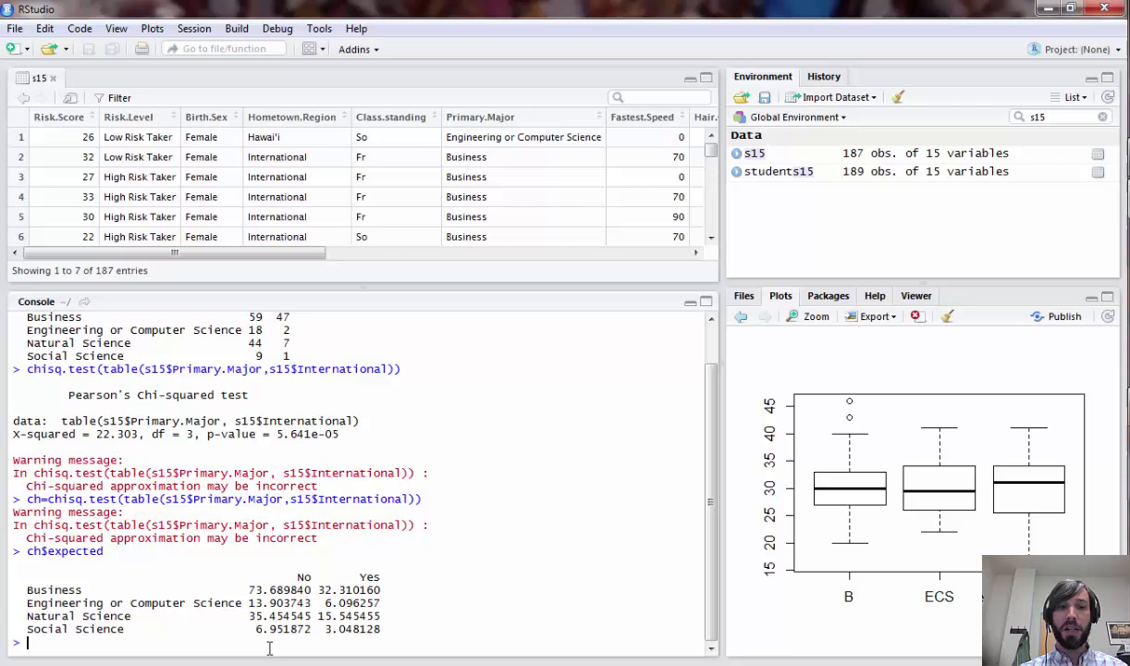
Create subset s of s15 without Social Science majors and rerun the chi-squared test, giving X-squared NaN, p NA.
{"action": "type", "text": "s="}
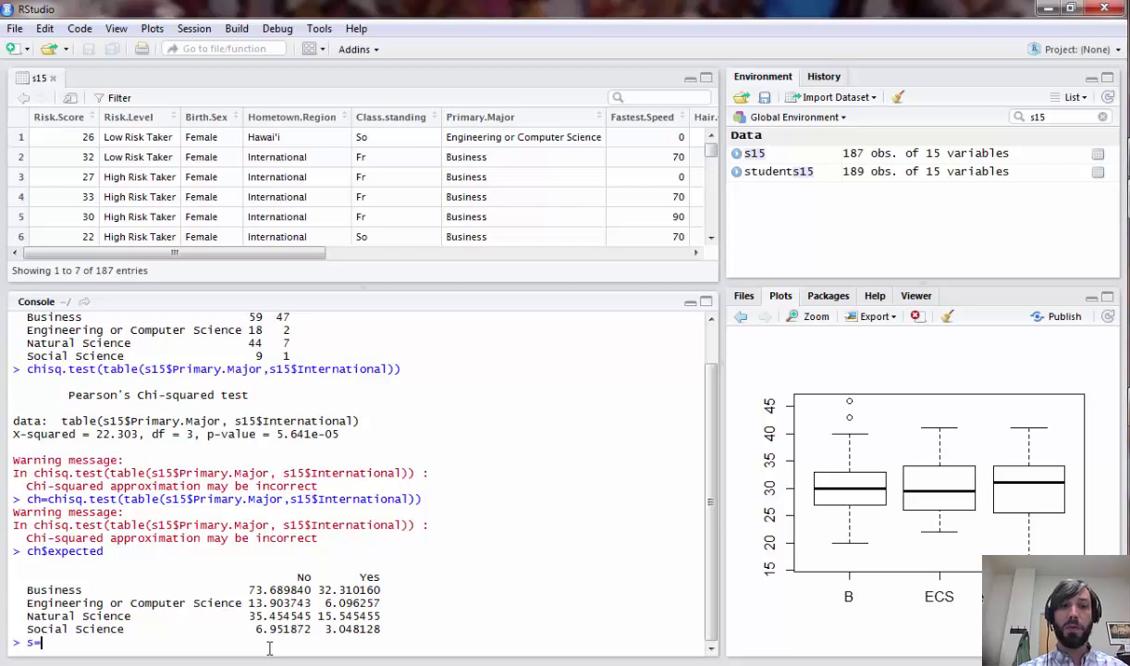
{"action": "type", "text": "15"}
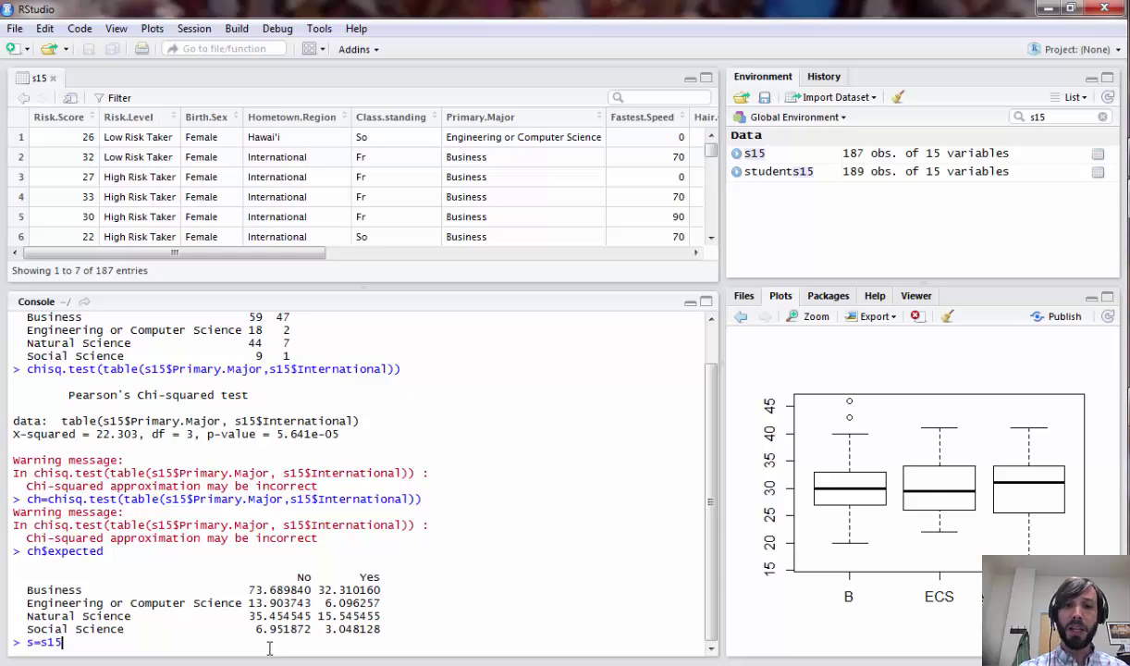
{"action": "type", "text": "["}
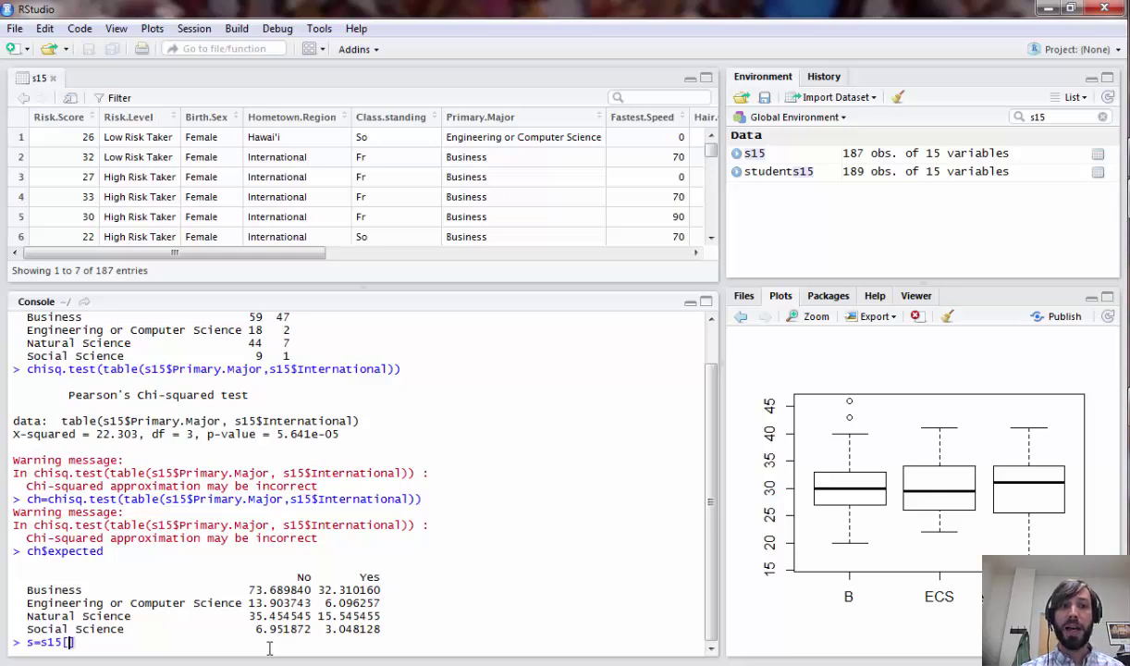
{"action": "type", "text": "s15"}
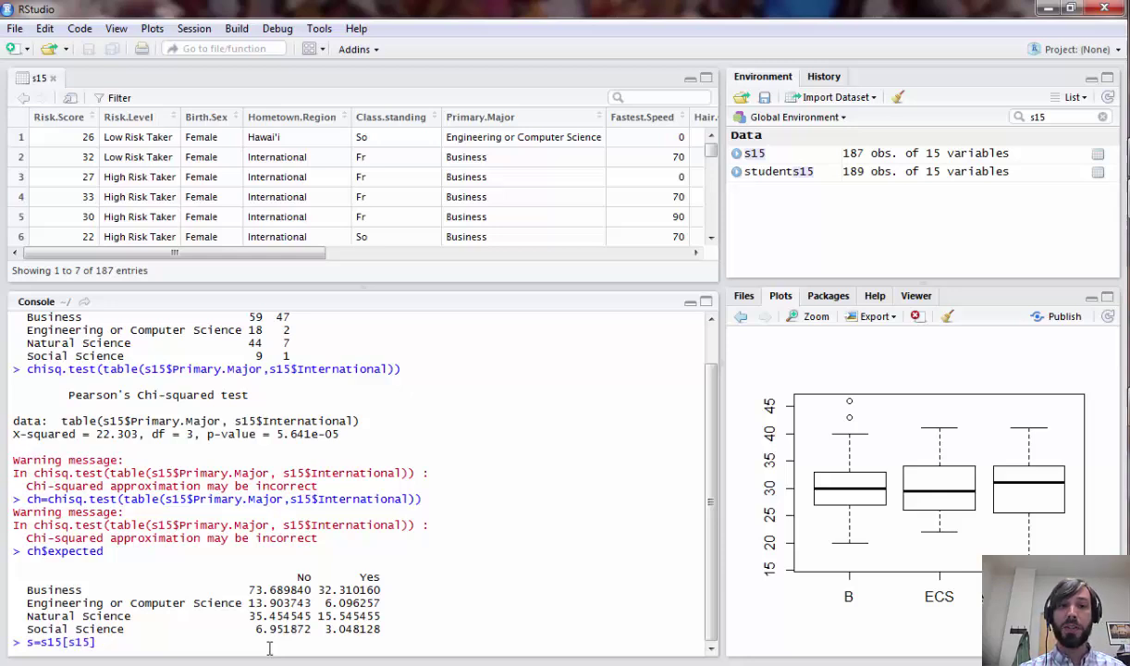
{"action": "type", "text": "$Primary.Major"}
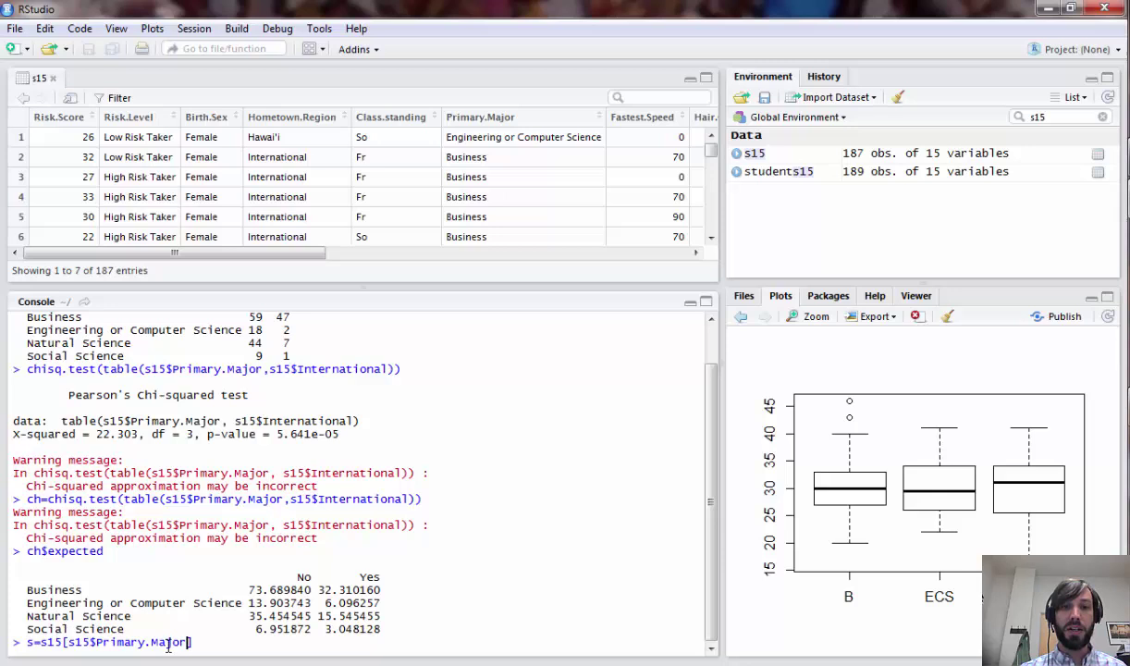
{"action": "type", "text": "!="}
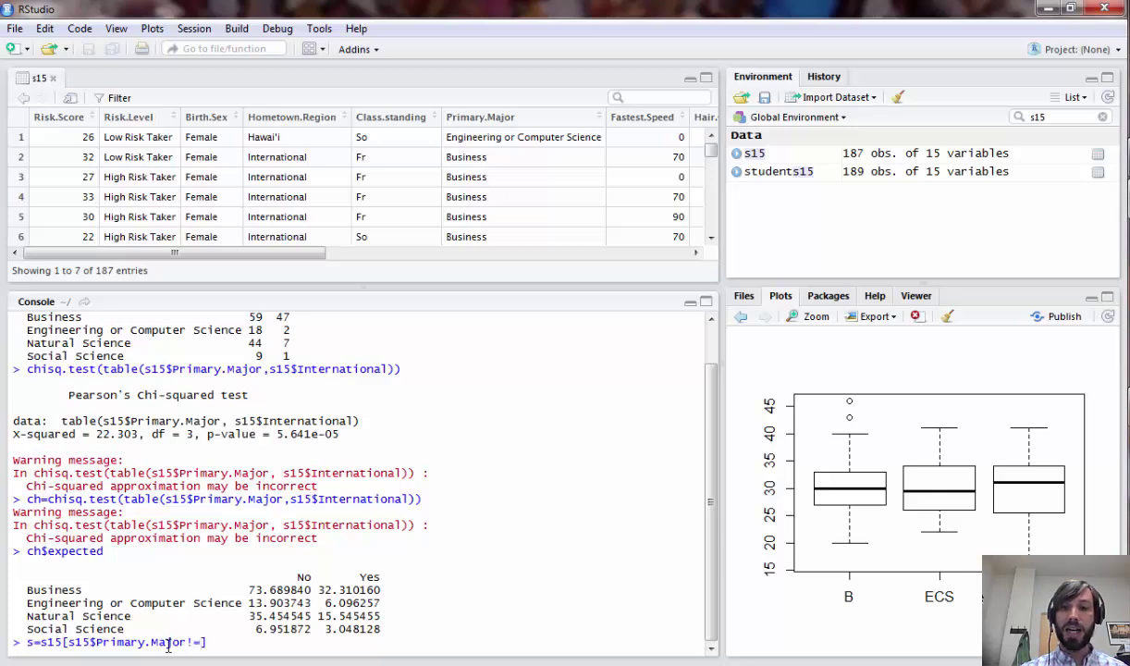
{"action": "type", "text": "\"Social S\""}
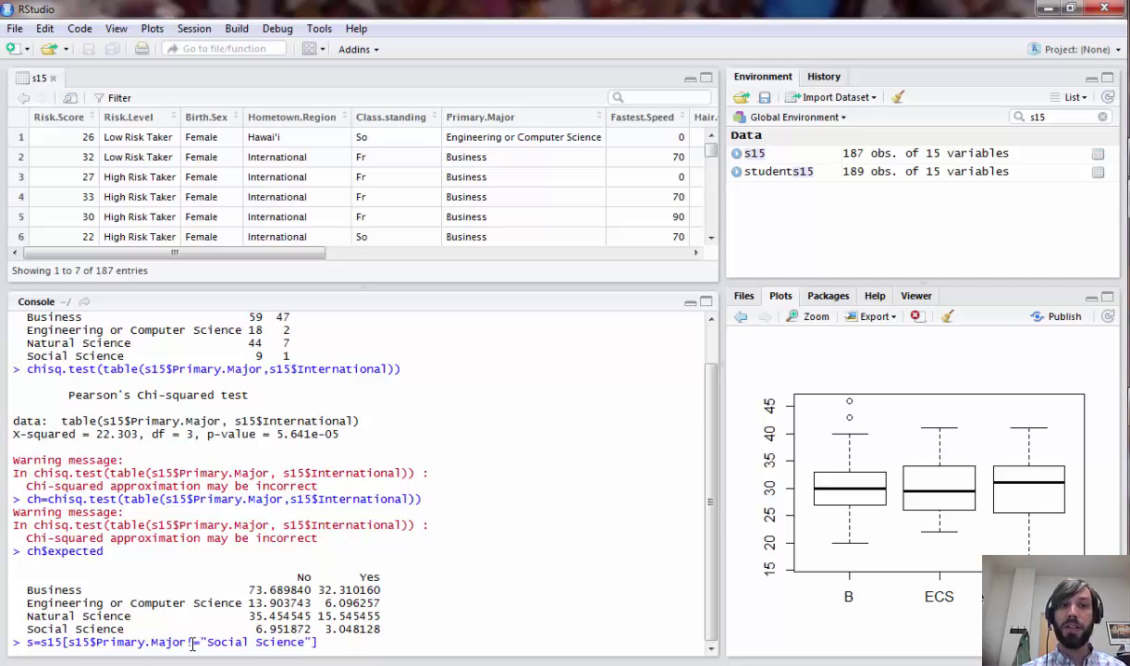
{"action": "type", "text": "!"}
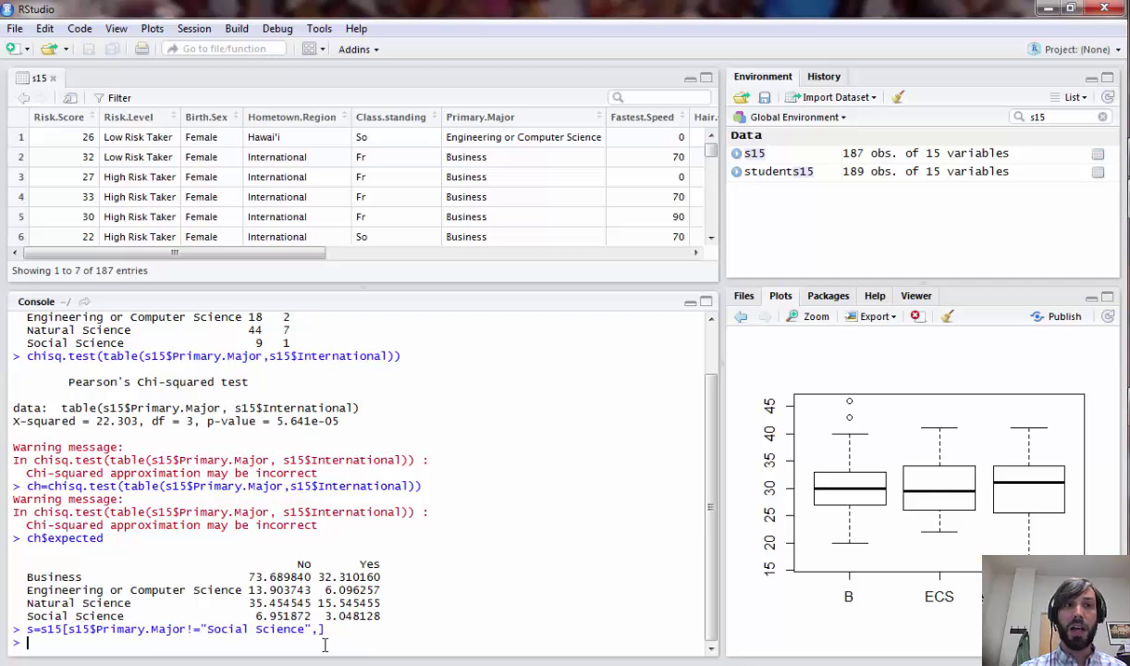
{"action": "type", "text": "ch$expected"}
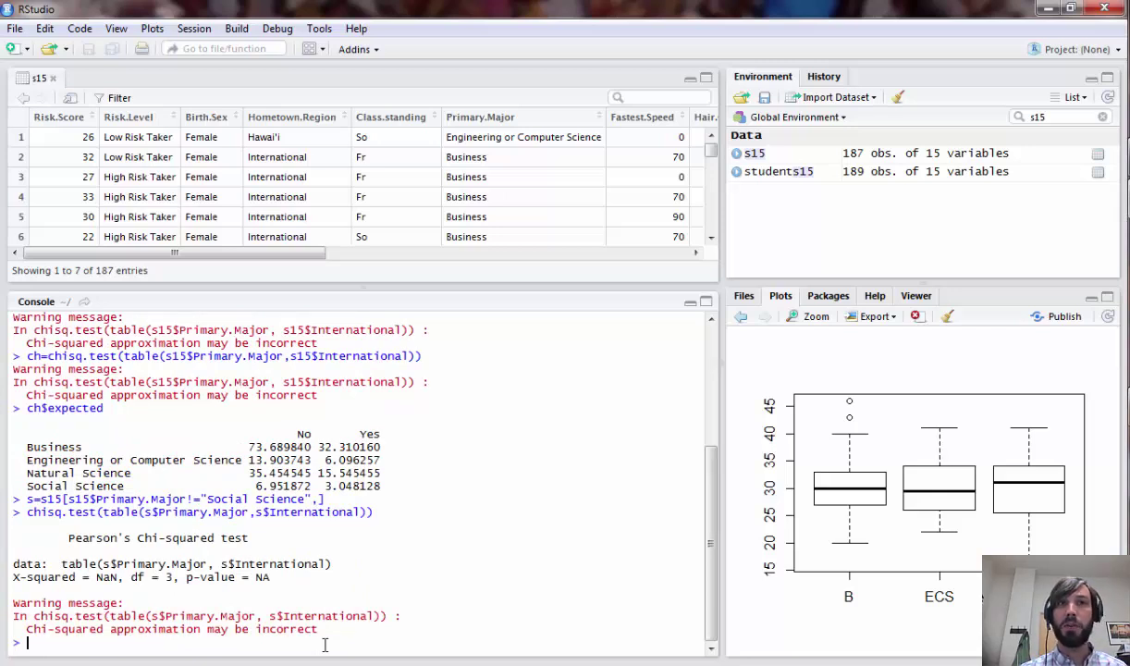
Tabulate s$Primary.Major by s$International, showing Social Science at 0 No and 0 Yes.
{"action": "type", "text": "ch$expected"}
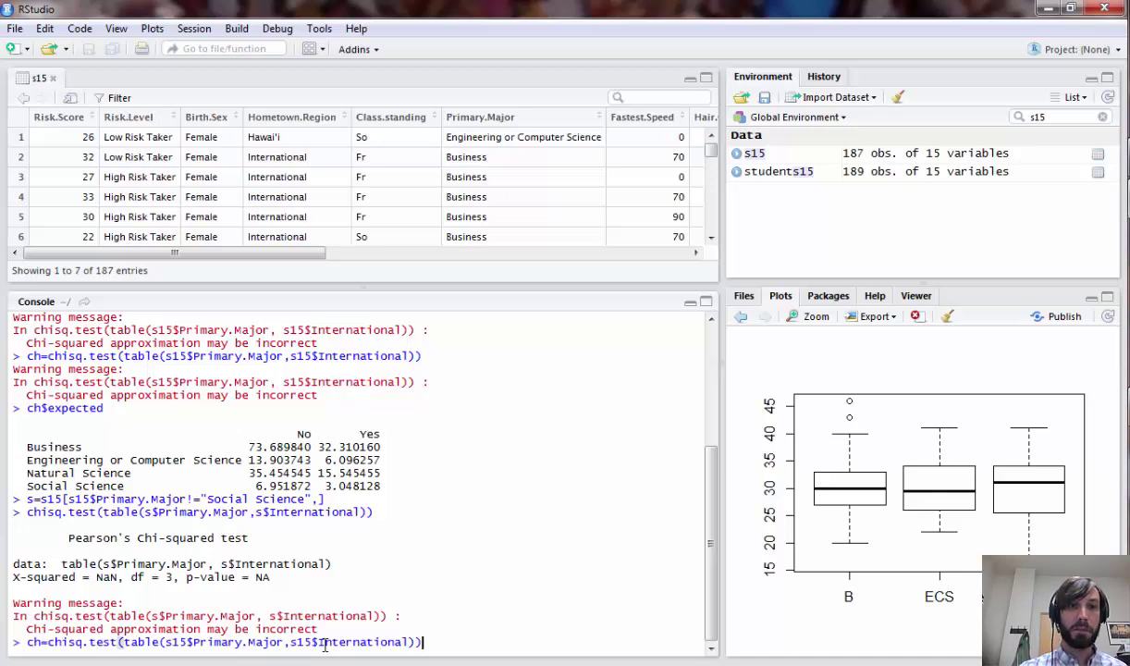
{"action": "type", "text": "s15$Primary.Major=droplevels(s15$Primary.Major)"}
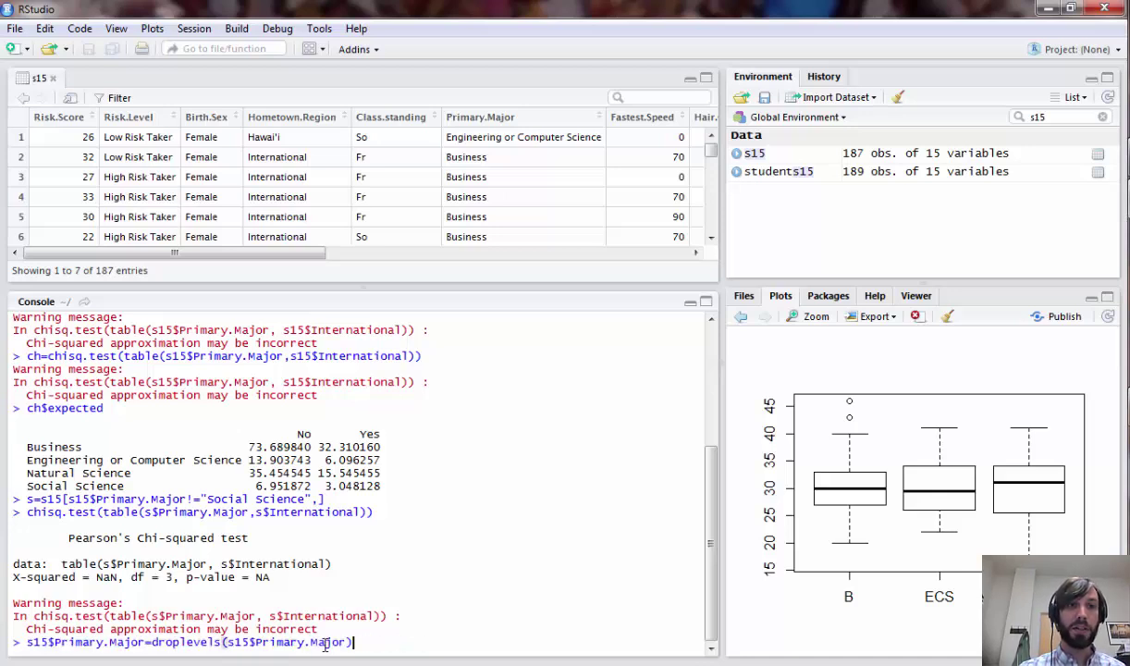
{"action": "type", "text": "table(s15$Primary.Major,s15$International)/rowSums(table(s15$Primary.Major,s15$International))"}
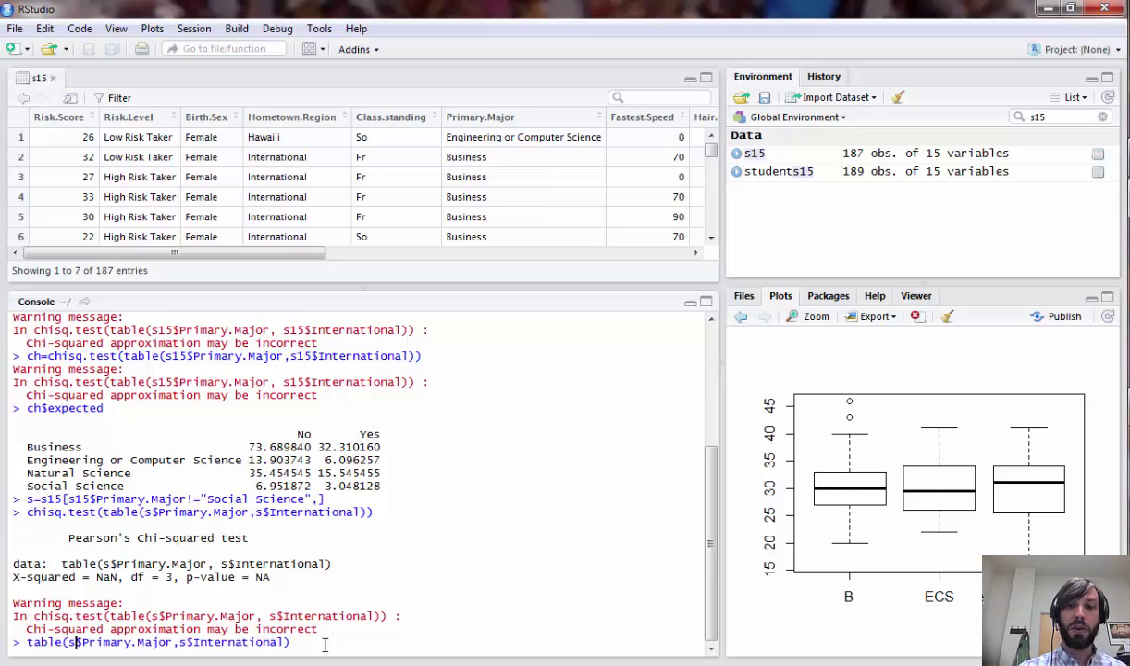
{"action": "key", "text": "Return"}
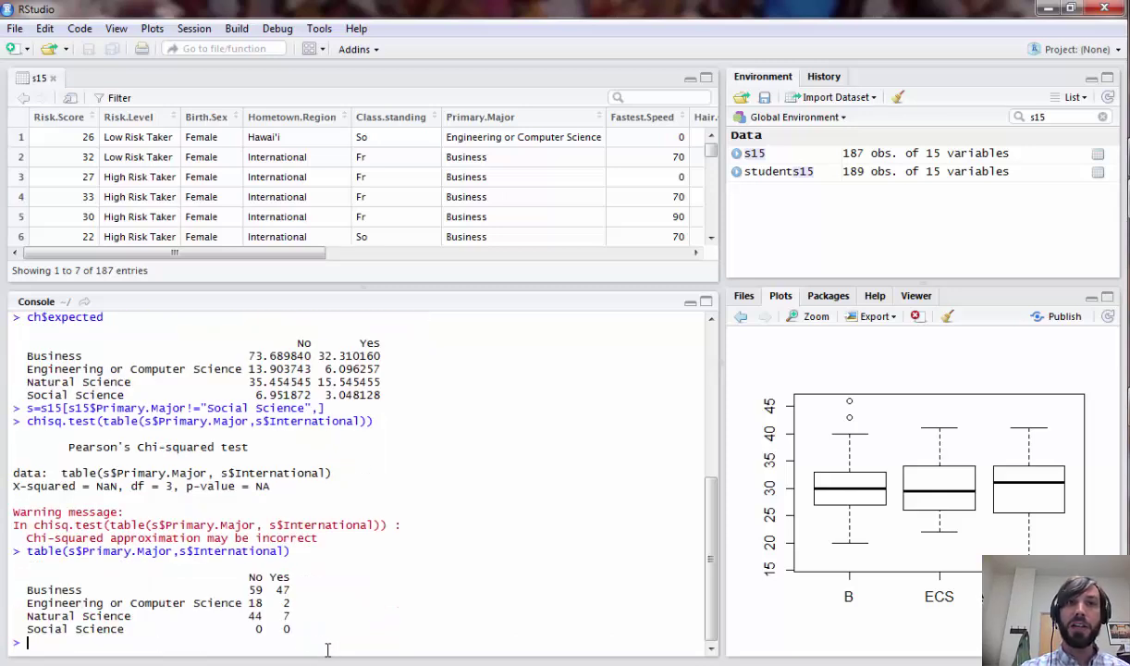
{"action": "double_click", "coordinate": [100, 629]}
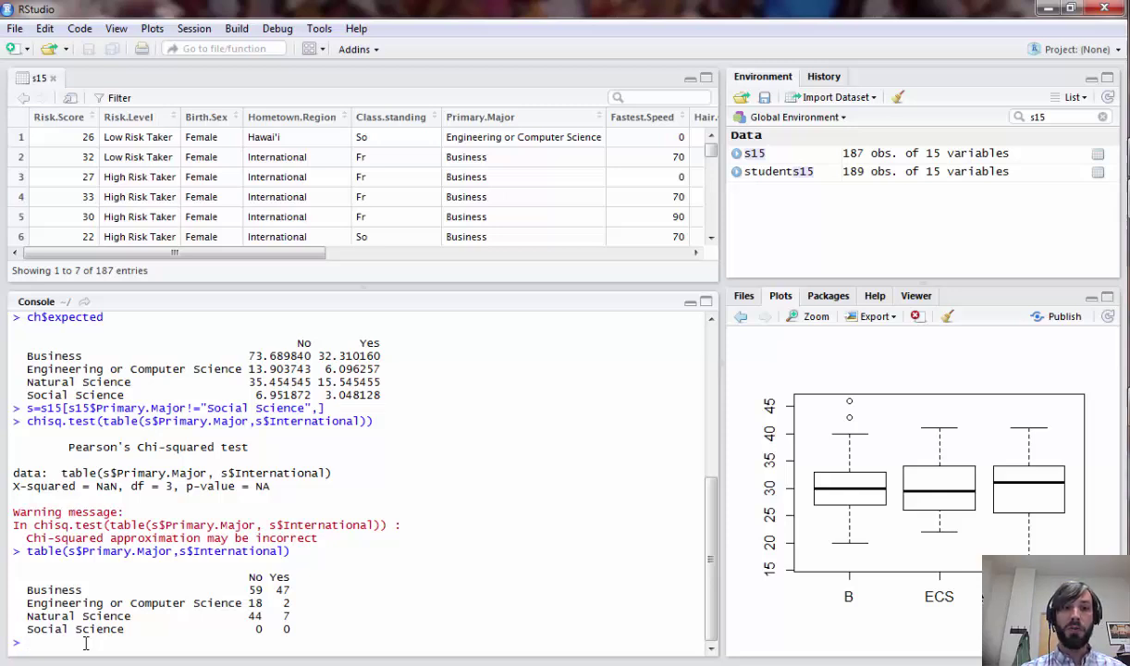
Drop unused levels from s$Primary.Major with droplevels and retabulate the three remaining majors.
{"action": "type", "text": "s$"}
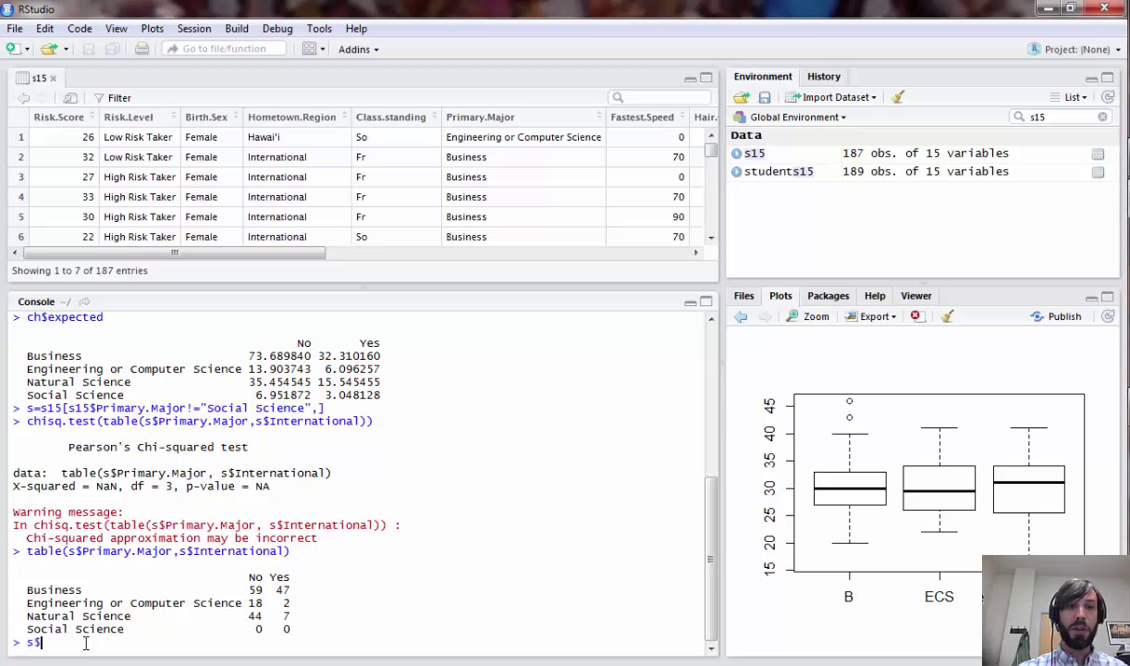
{"action": "type", "text": "$"}
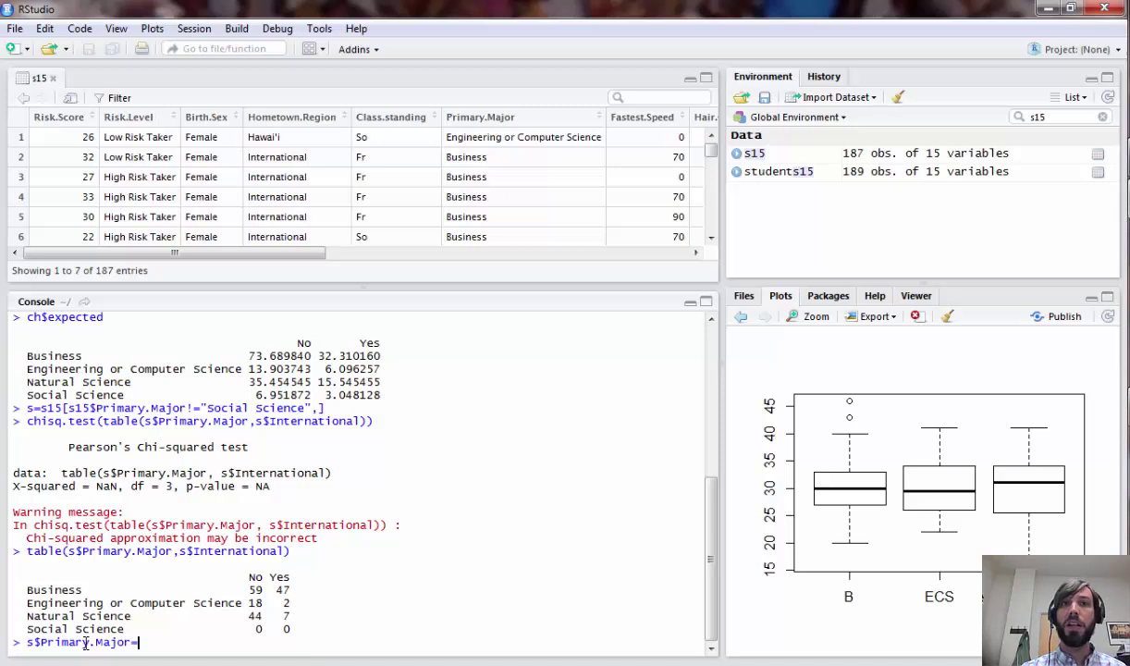
{"action": "type", "text": "droplevels("}
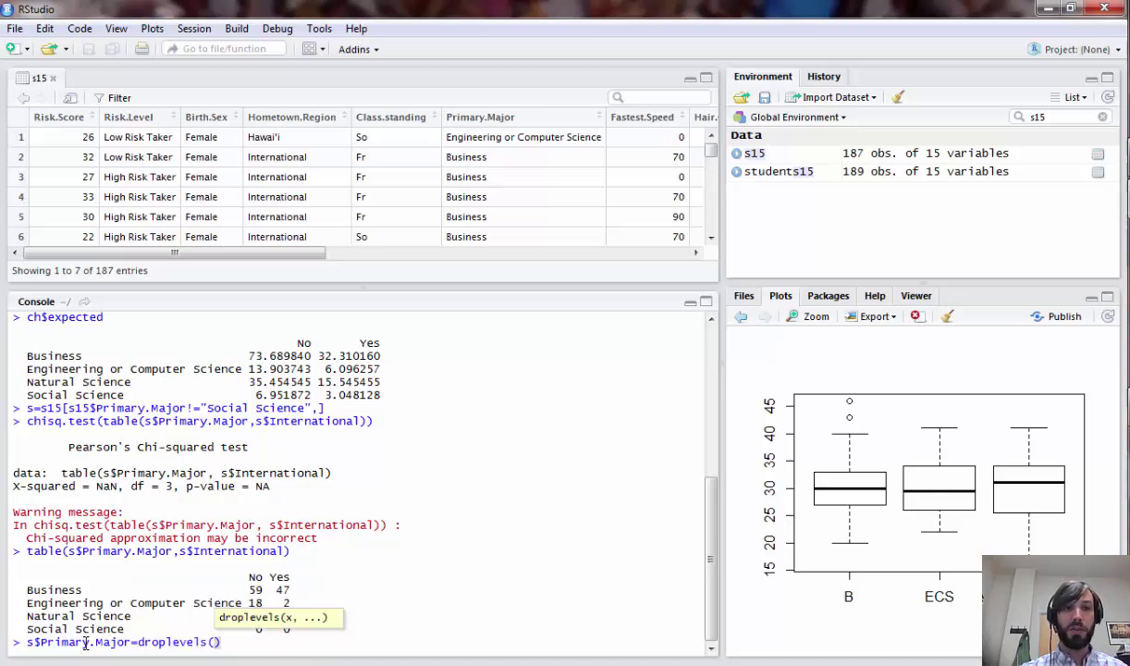
{"action": "type", "text": "s$Primary.Major"}
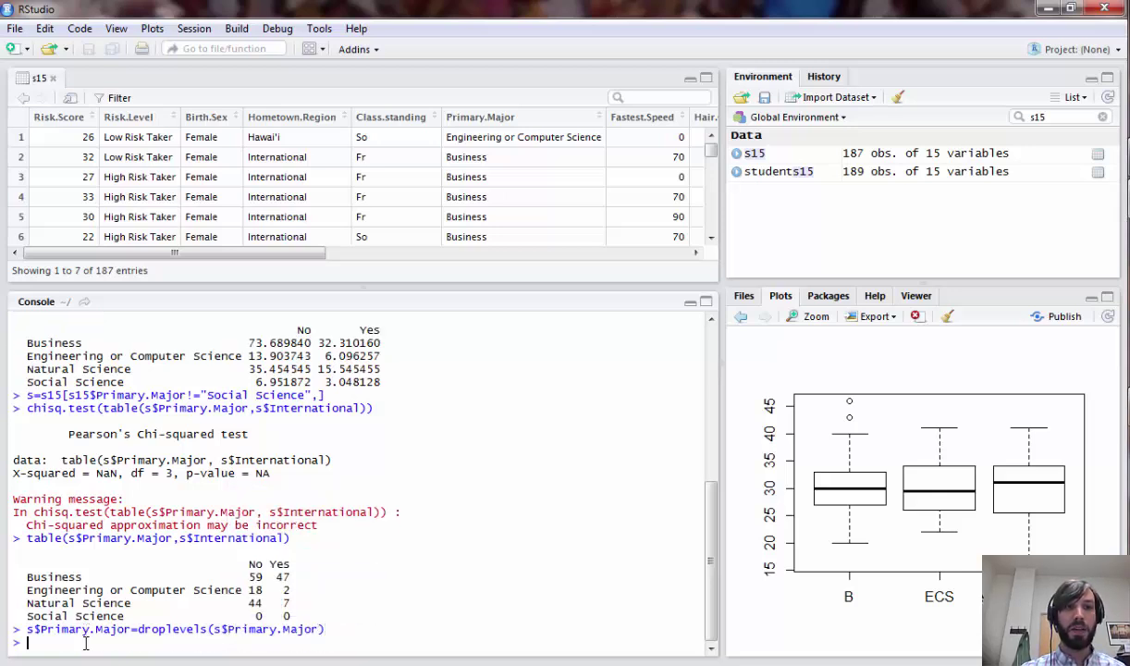
{"action": "key", "text": "Return"}
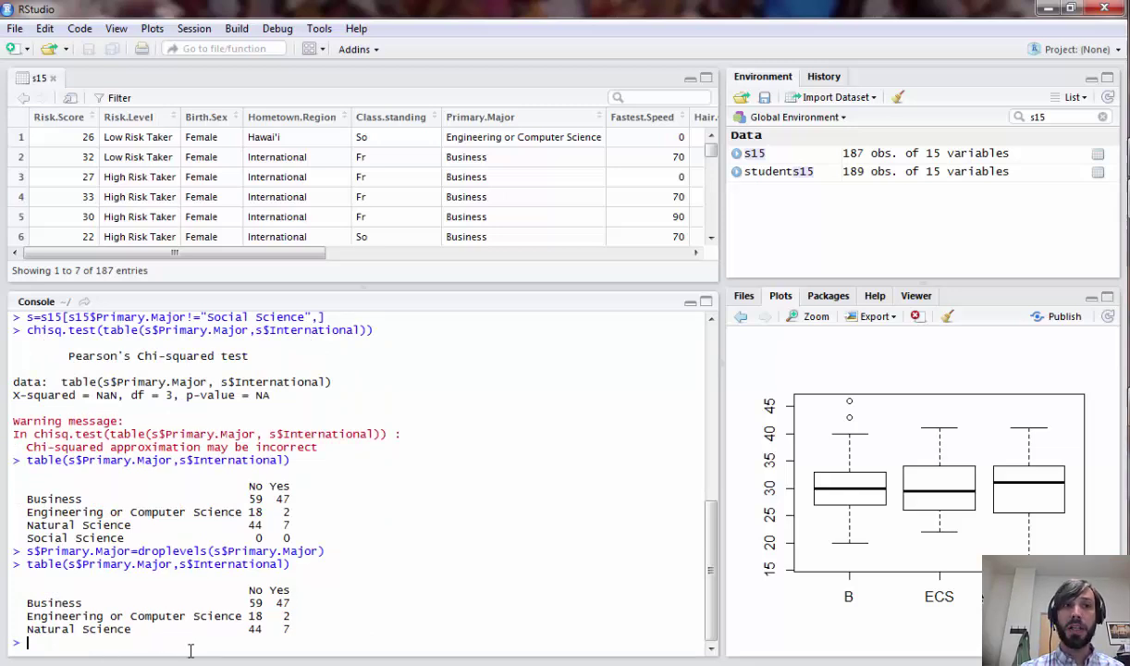
Rerun chisq.test on the three-major table (X-squared 19.802, df 2, p 5.012e-05) and save it as t.
{"action": "type", "text": "chisq.test(table(s$Primary.Major,s$International))"}
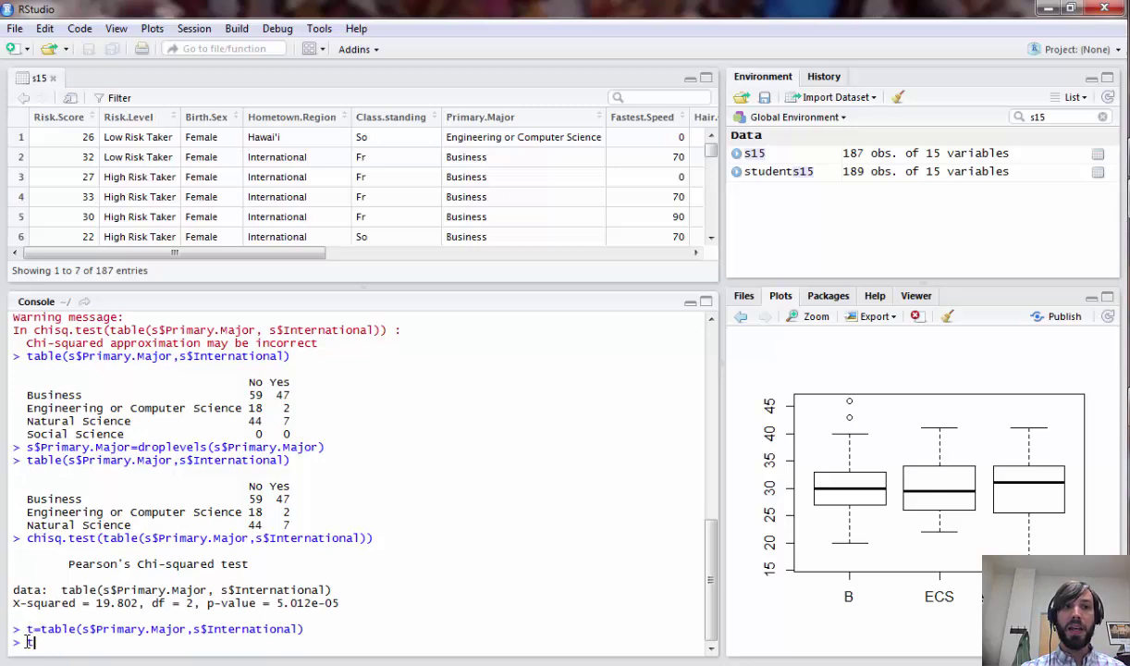
Compute row proportions with t/rowSums(t), e.g. Business 0.557 No and 0.443 Yes.
{"action": "type", "text": "/row"}
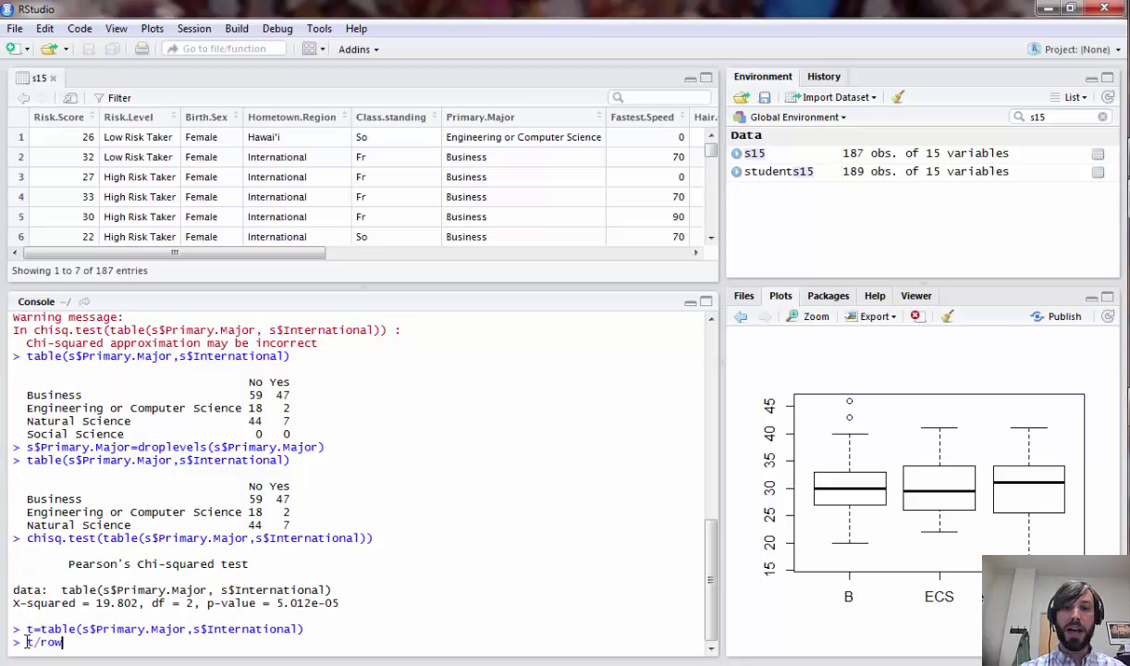
{"action": "type", "text": "owSums(t)"}
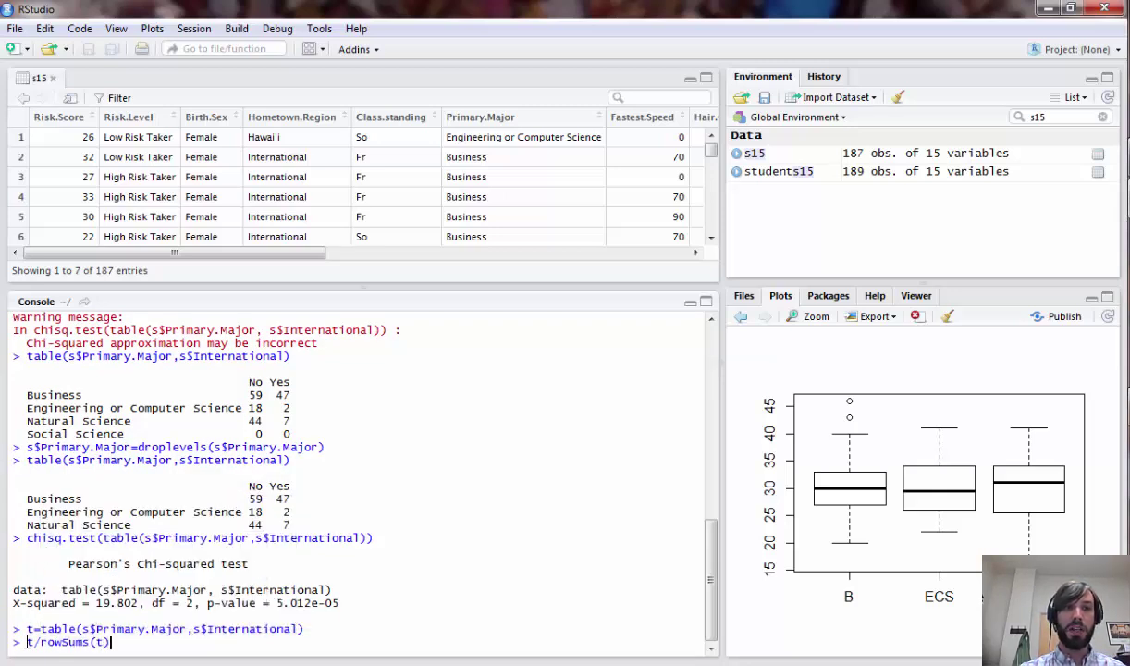
{"action": "key", "text": "Return"}
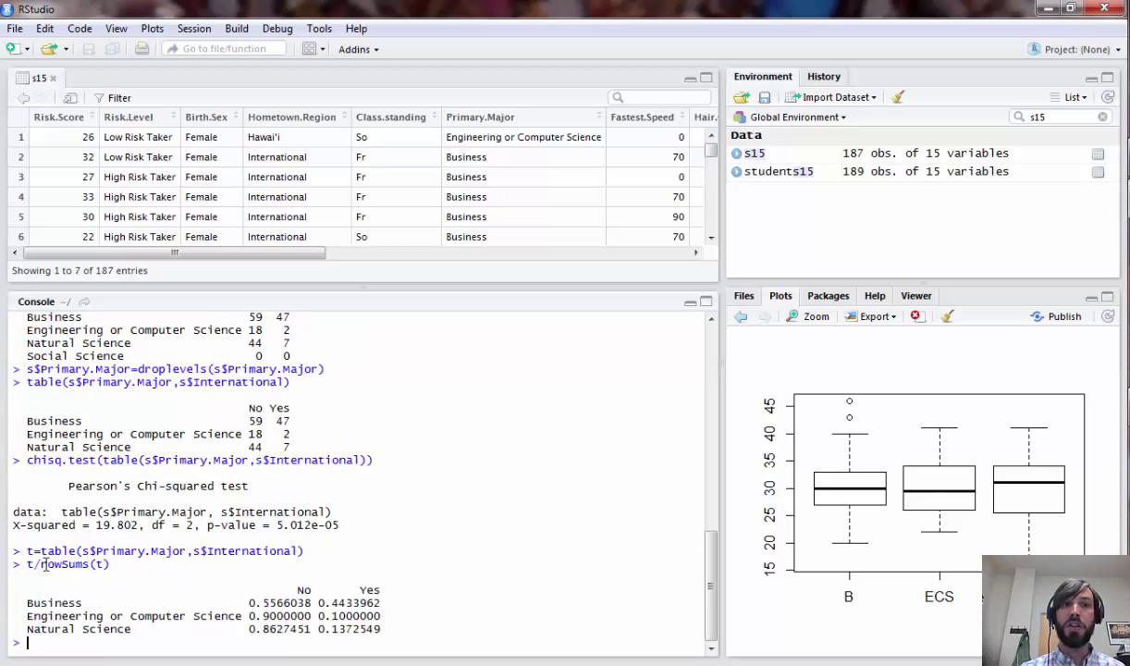
{"action": "mouse_move", "coordinate": [347, 644]}
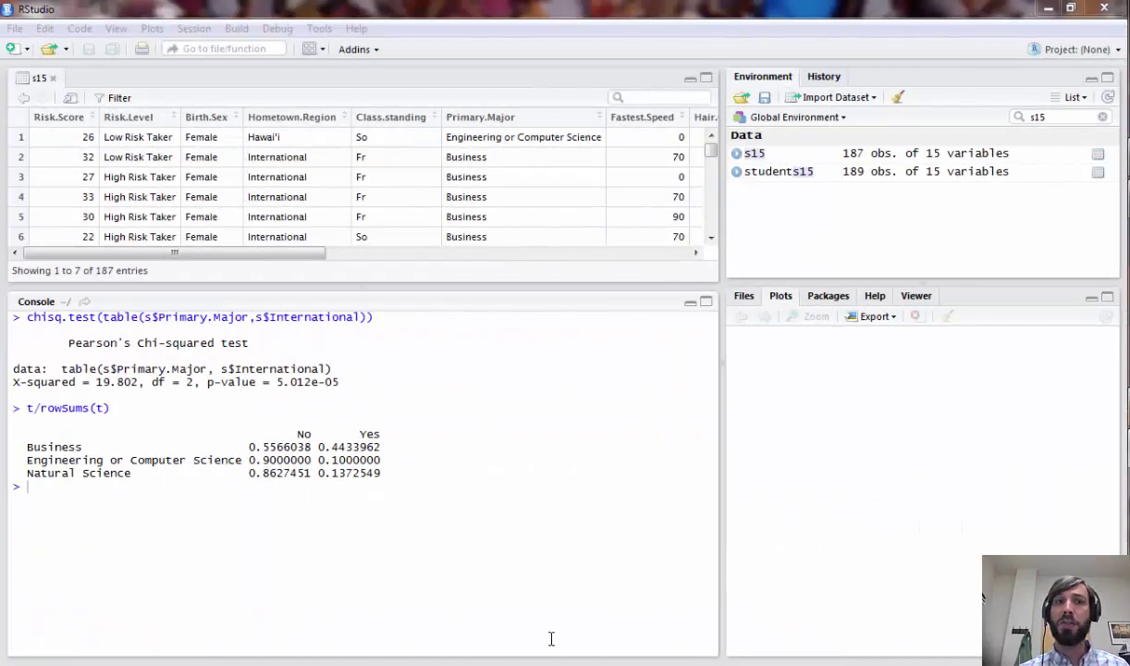
{"action": "mouse_move", "coordinate": [451, 648]}
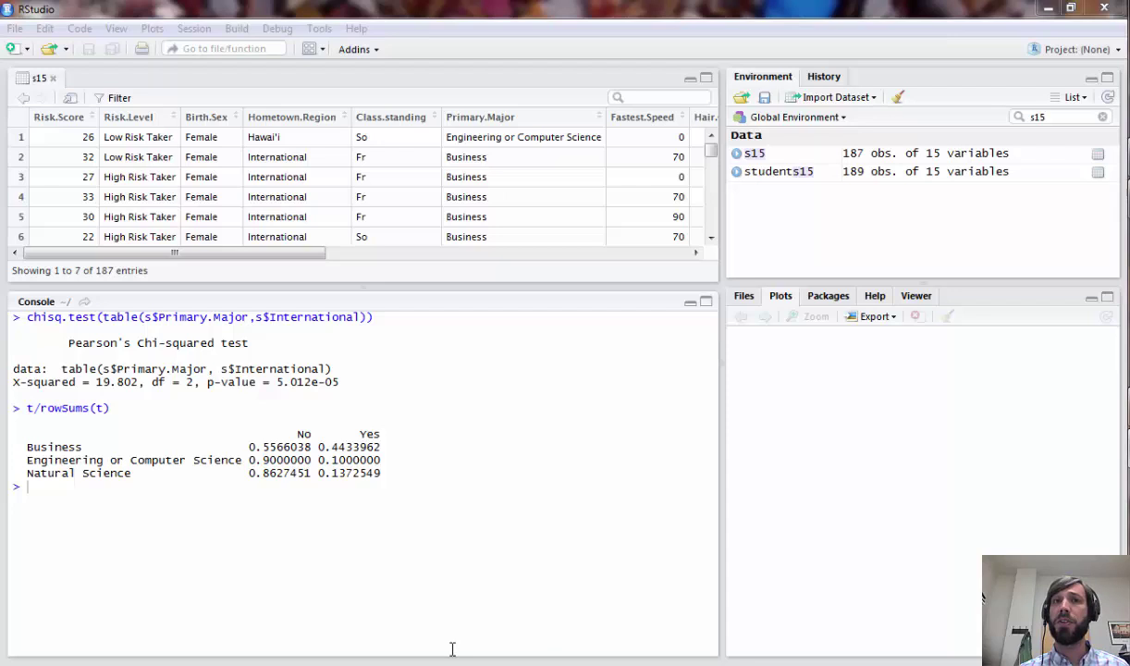
{"action": "mouse_move", "coordinate": [435, 598]}
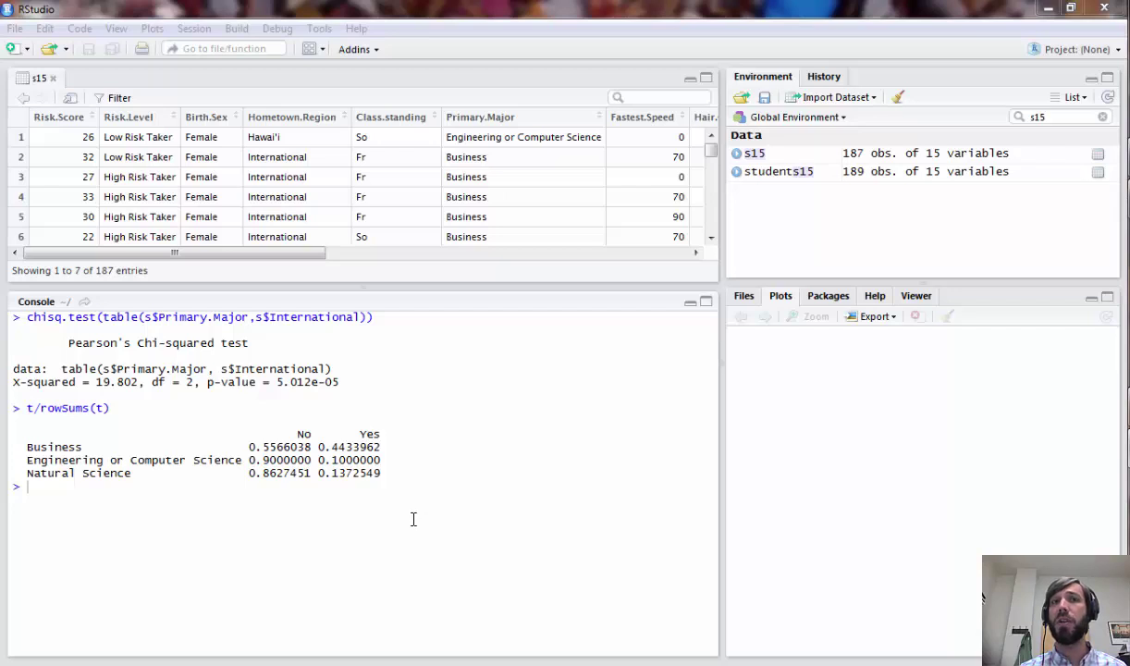
{"action": "mouse_move", "coordinate": [397, 497]}
{"action": "type", "text": "chisq.test(table(s$Primary.Major))"}
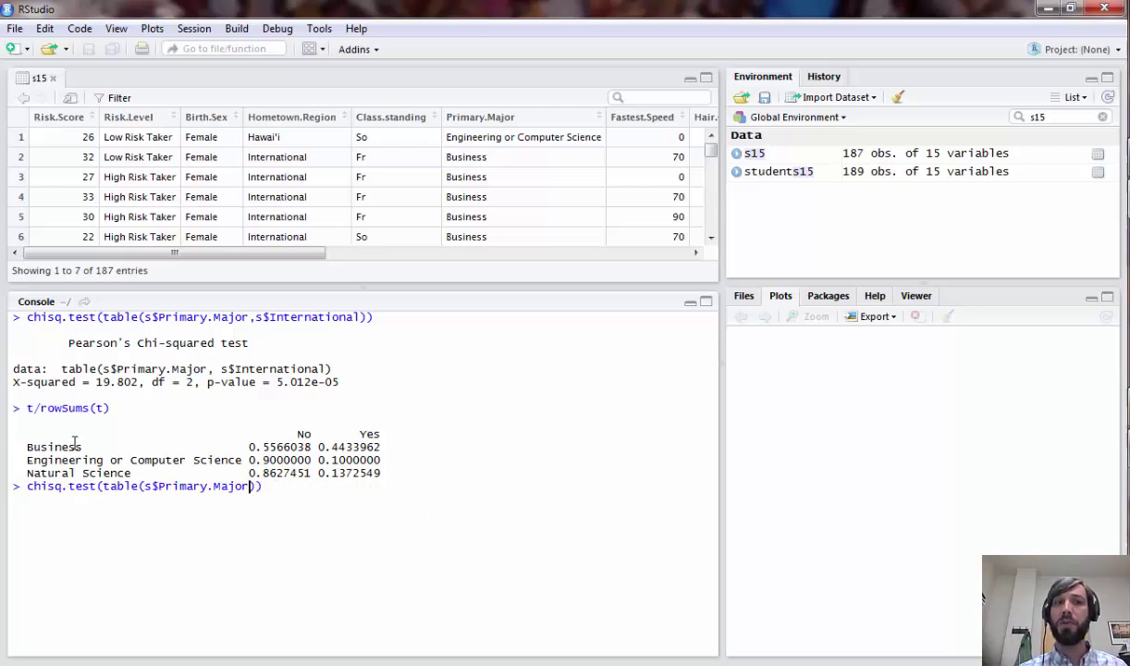
{"action": "mouse_move", "coordinate": [185, 507]}
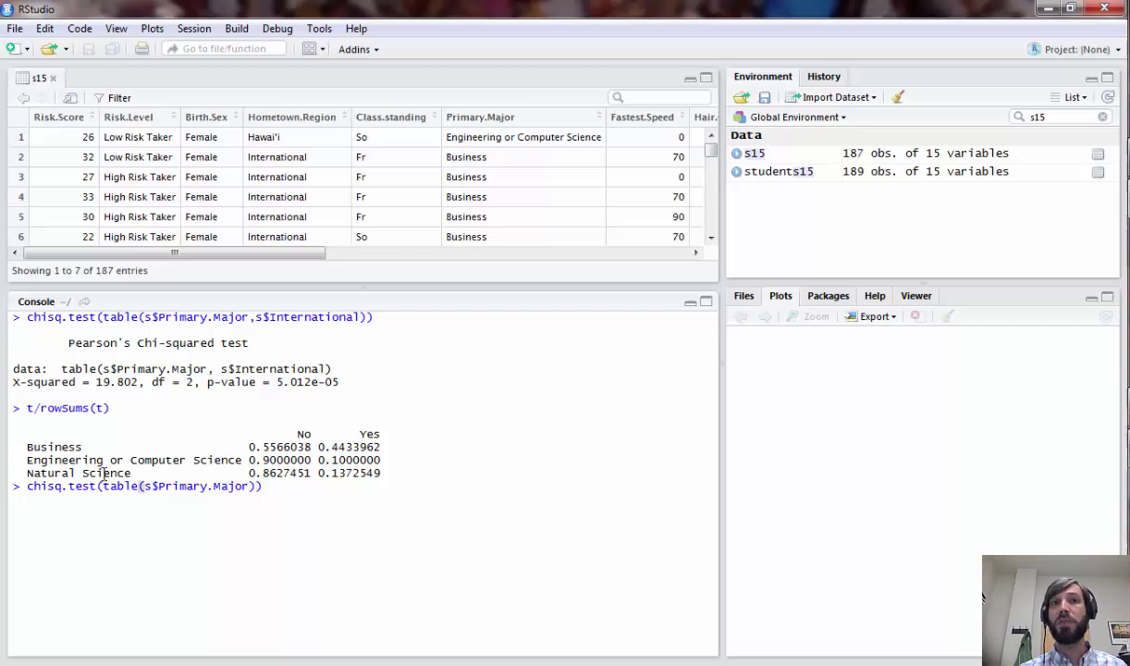
{"action": "mouse_move", "coordinate": [162, 499]}
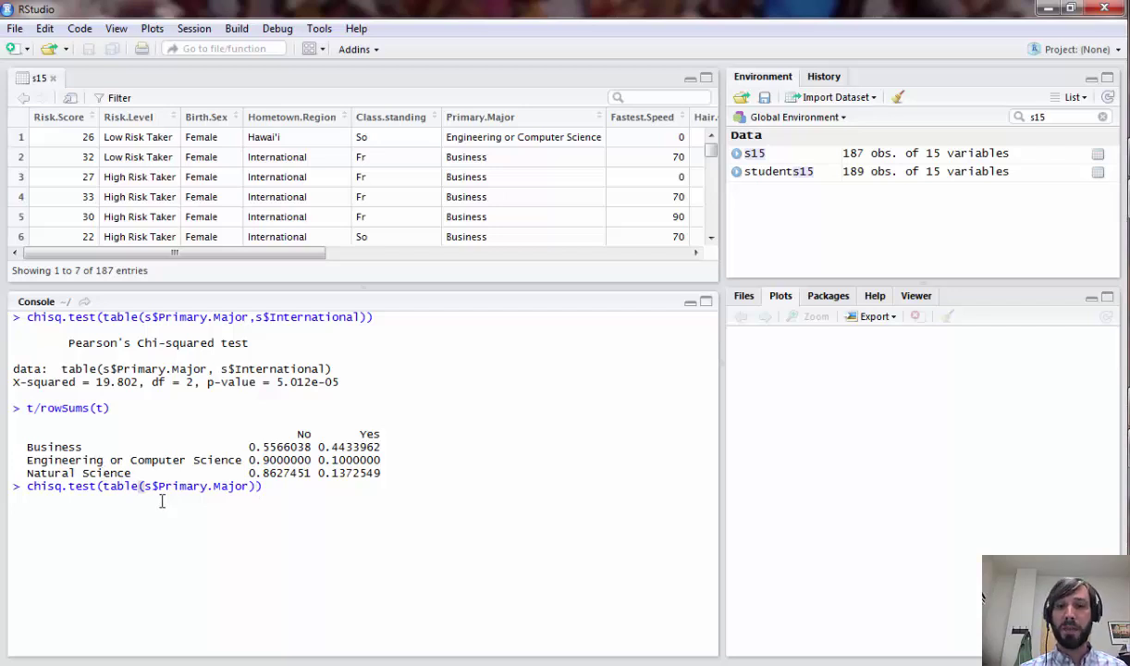
Run a goodness-of-fit chisq.test of majors against p=c(1/3,1/3,1/3), giving X-squared 64.305, p 1.087e-14.
{"action": "type", "text": ","}
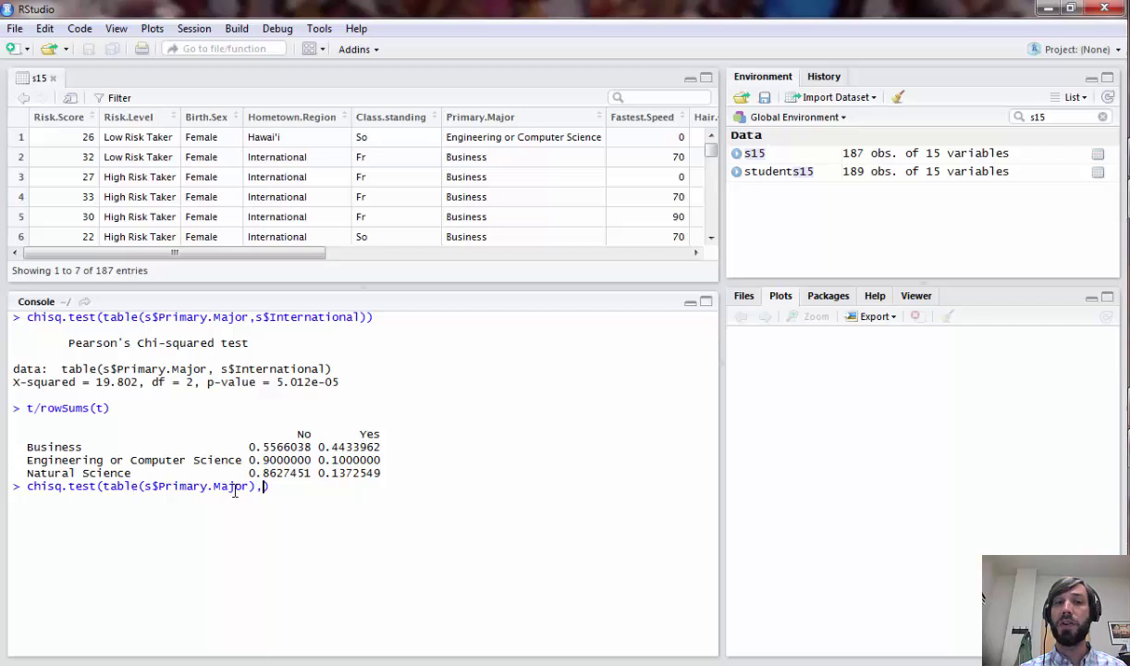
{"action": "type", "text": "p="}
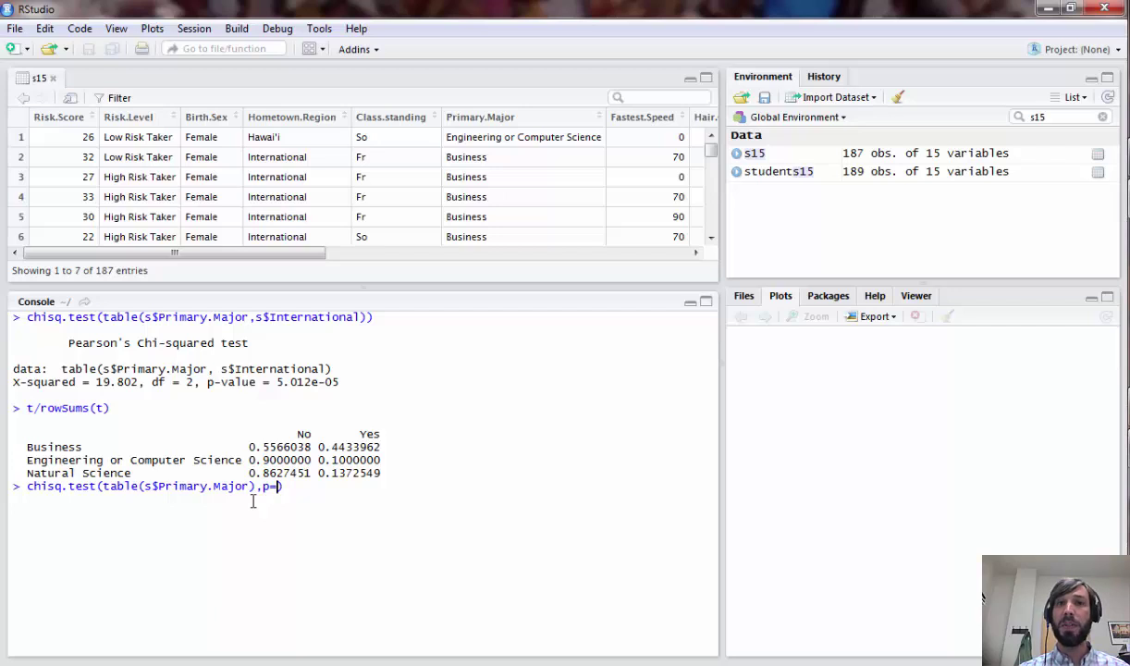
{"action": "type", "text": "c()"}
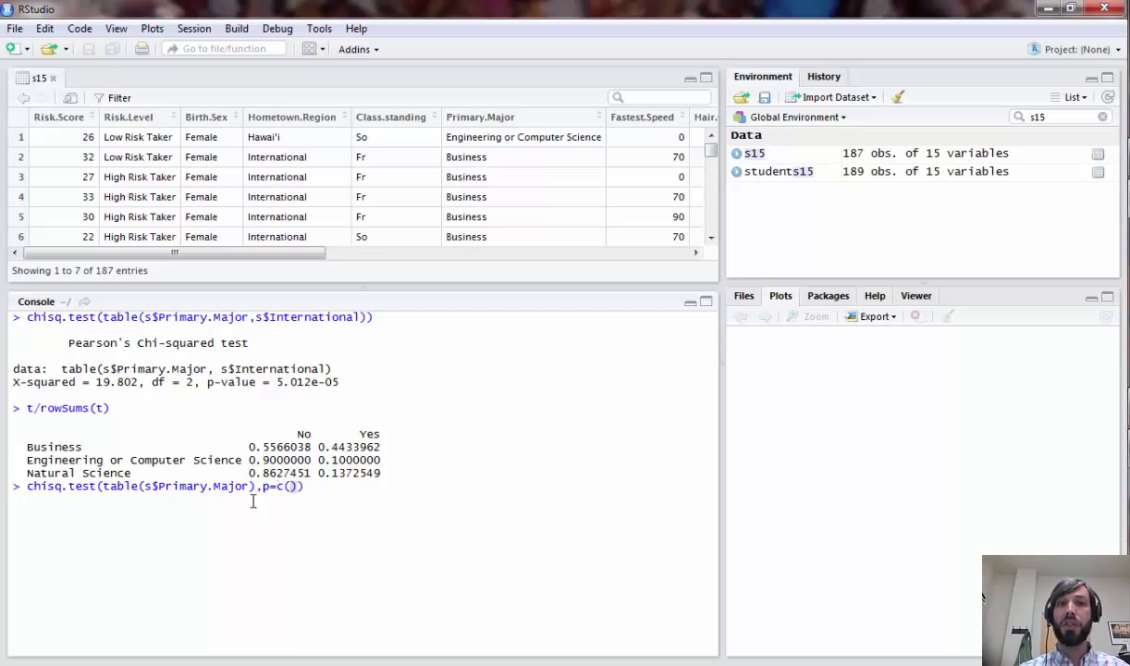
{"action": "type", "text": "1/3"}
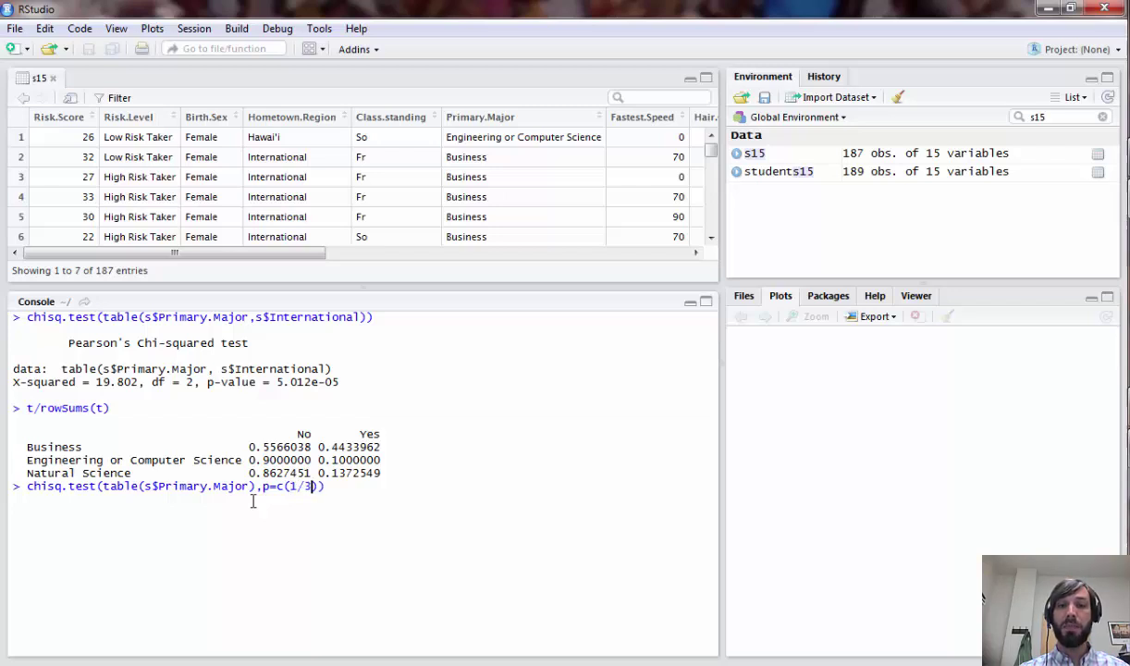
{"action": "type", "text": ",1/31"}
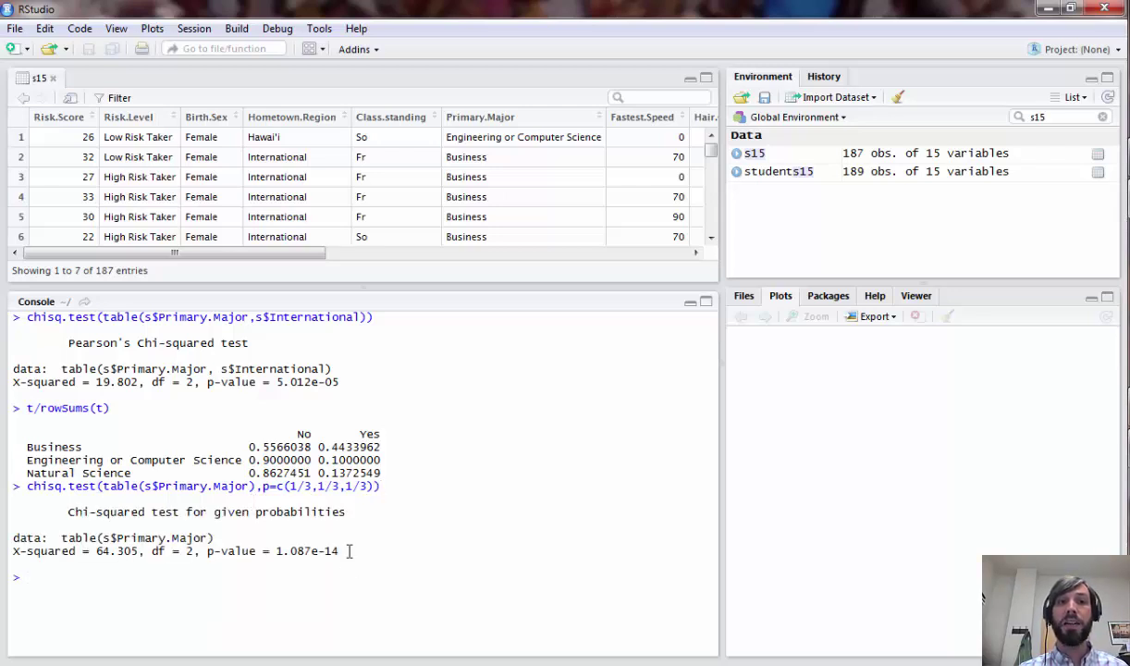
{"action": "double_click", "coordinate": [307, 551]}
{"action": "type", "text": "chisq.test(table(s$Primary.Major),p=c(1/2,1/4,1/4))"}
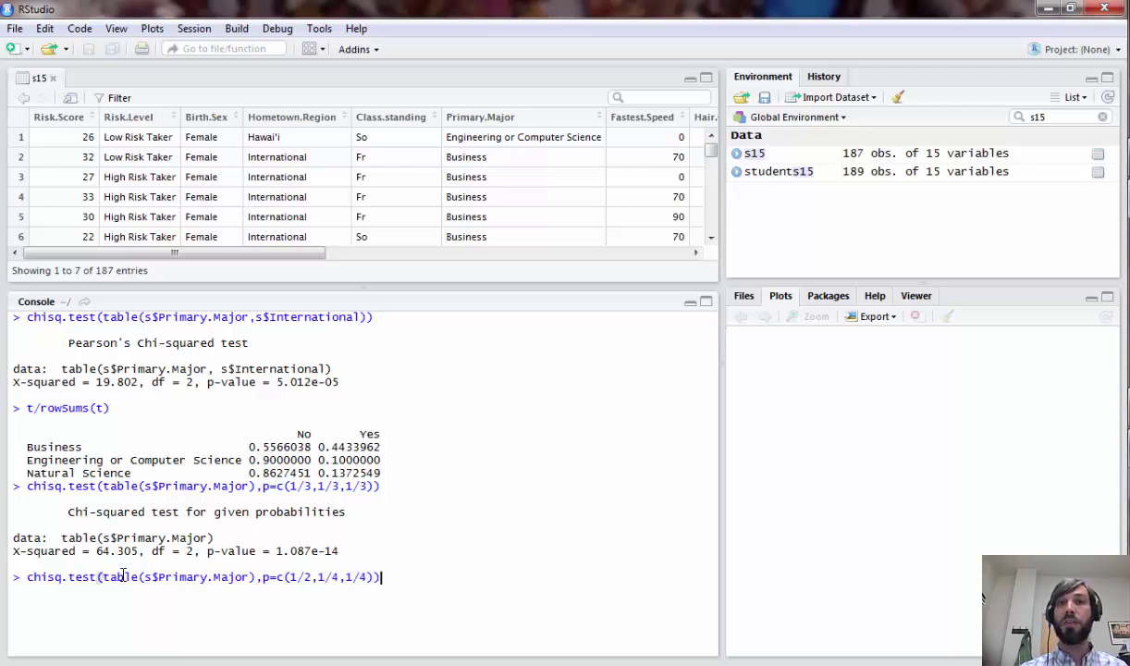
{"action": "key", "text": "enter"}
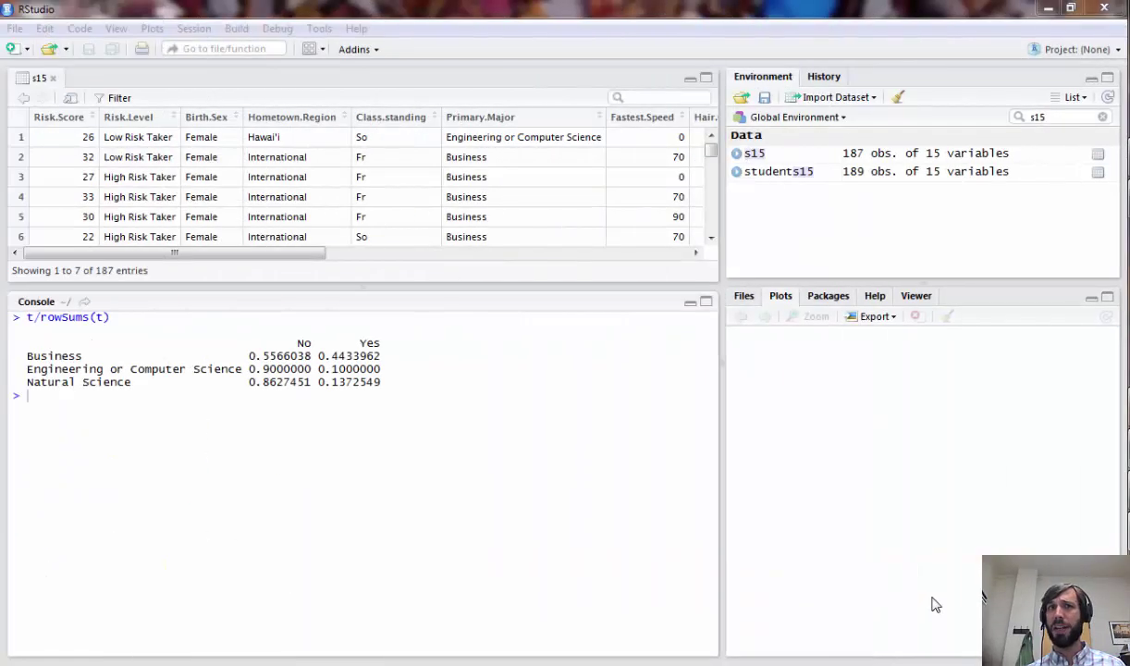
{"action": "mouse_move", "coordinate": [939, 596]}
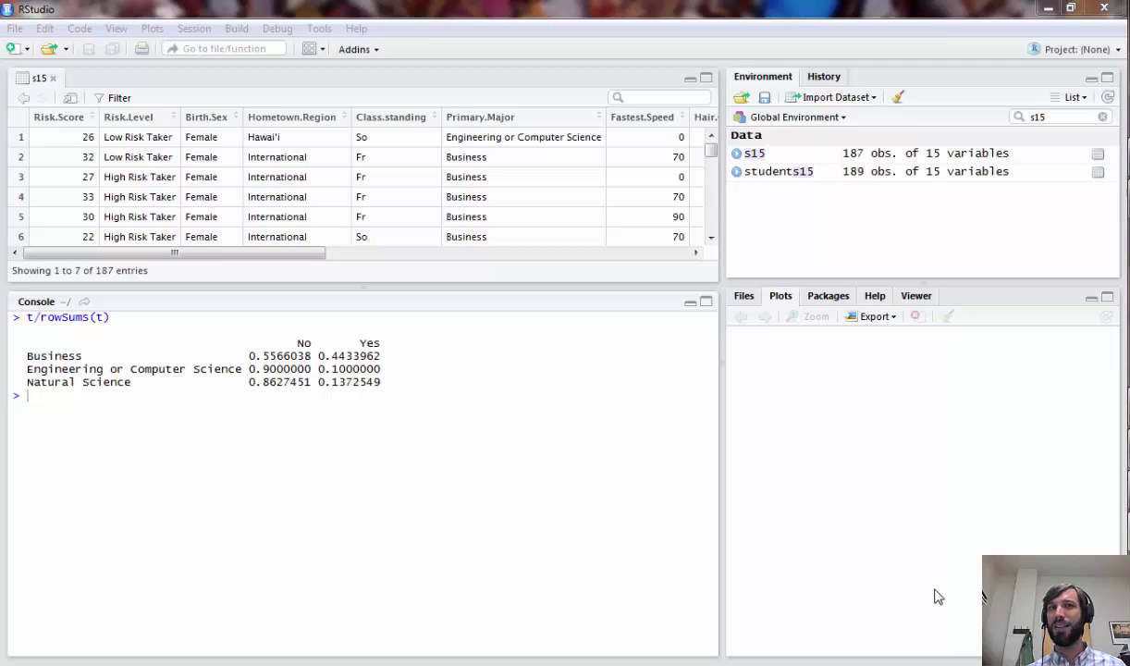
{"action": "mouse_move", "coordinate": [939, 563]}
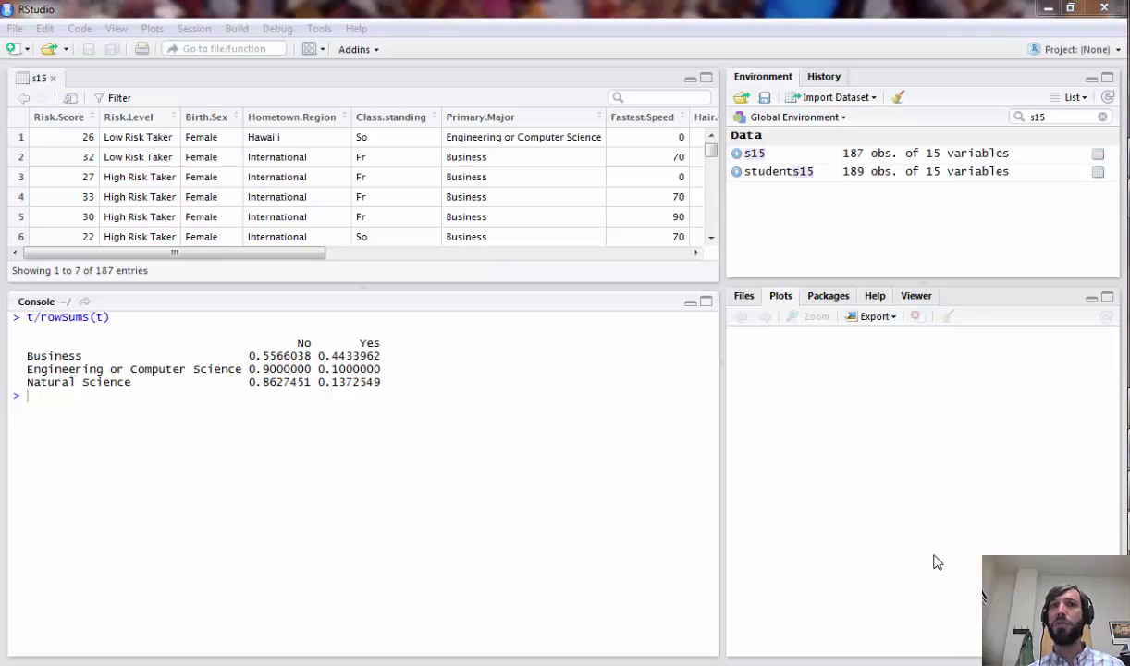
{"action": "mouse_move", "coordinate": [939, 559]}
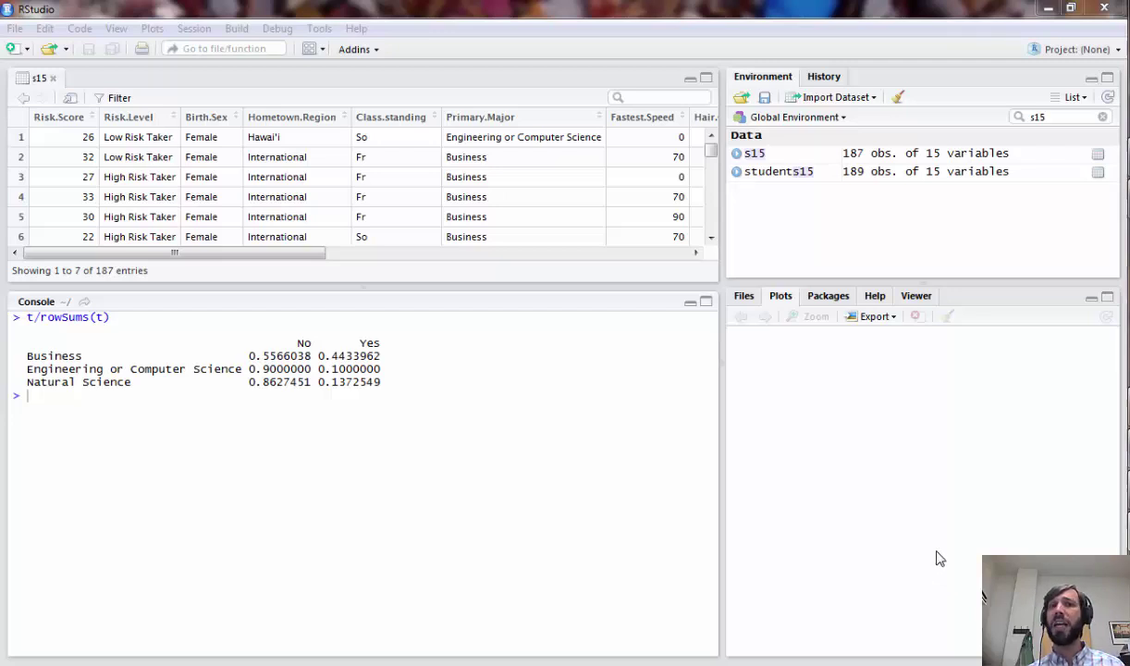
{"action": "mouse_move", "coordinate": [957, 540]}
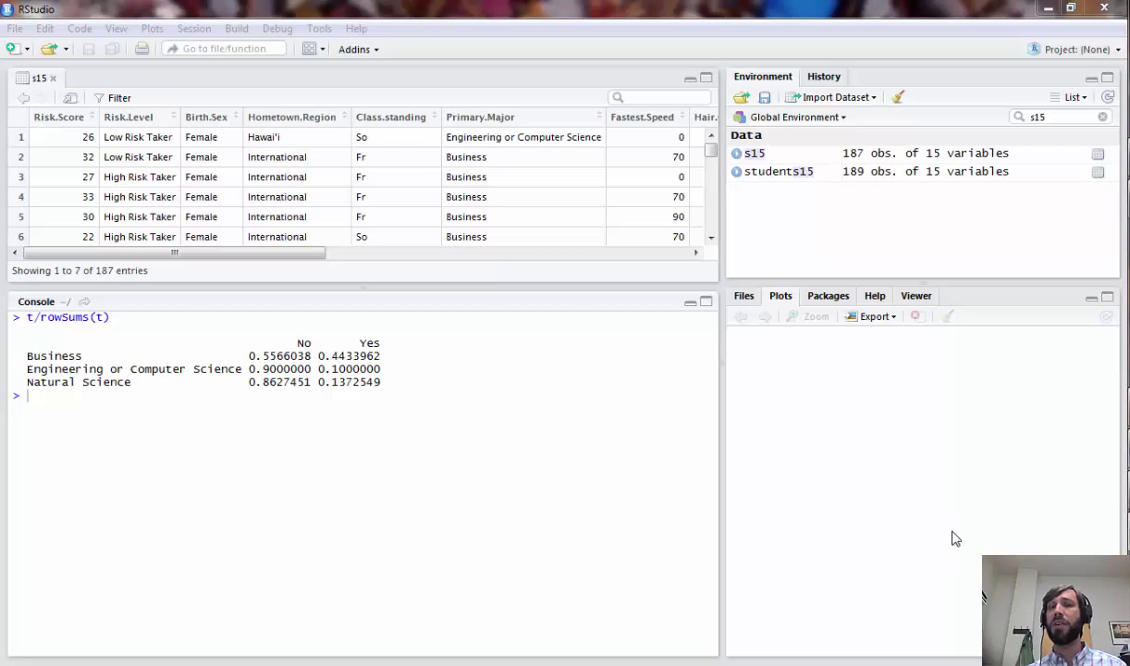
{"action": "mouse_move", "coordinate": [830, 378]}
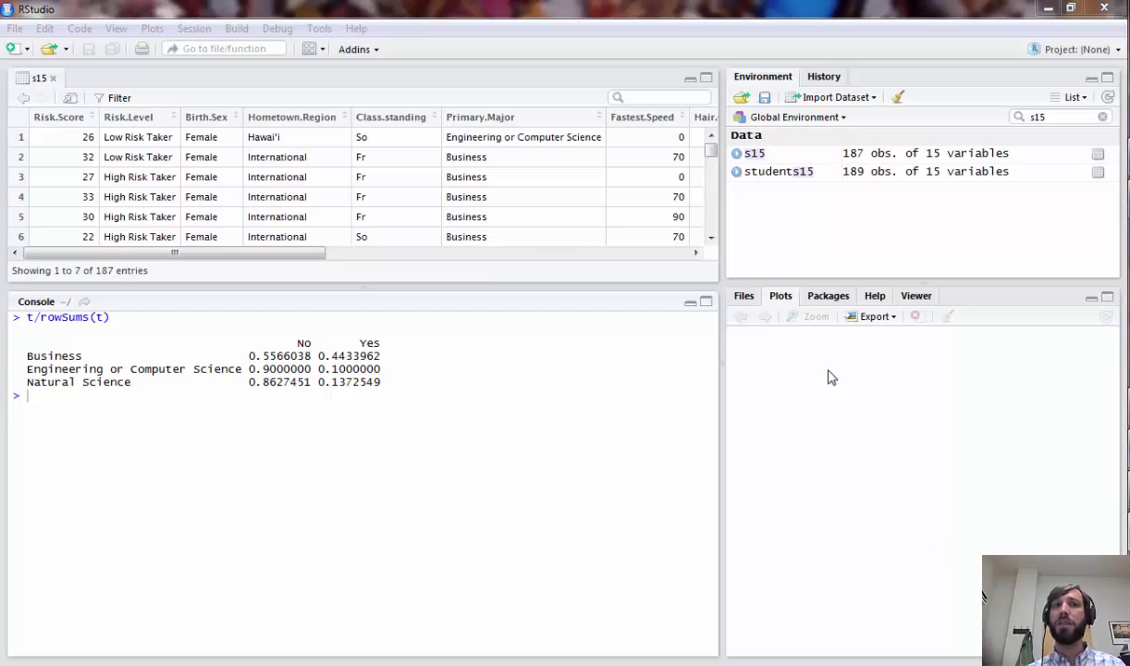
{"action": "mouse_move", "coordinate": [651, 152]}
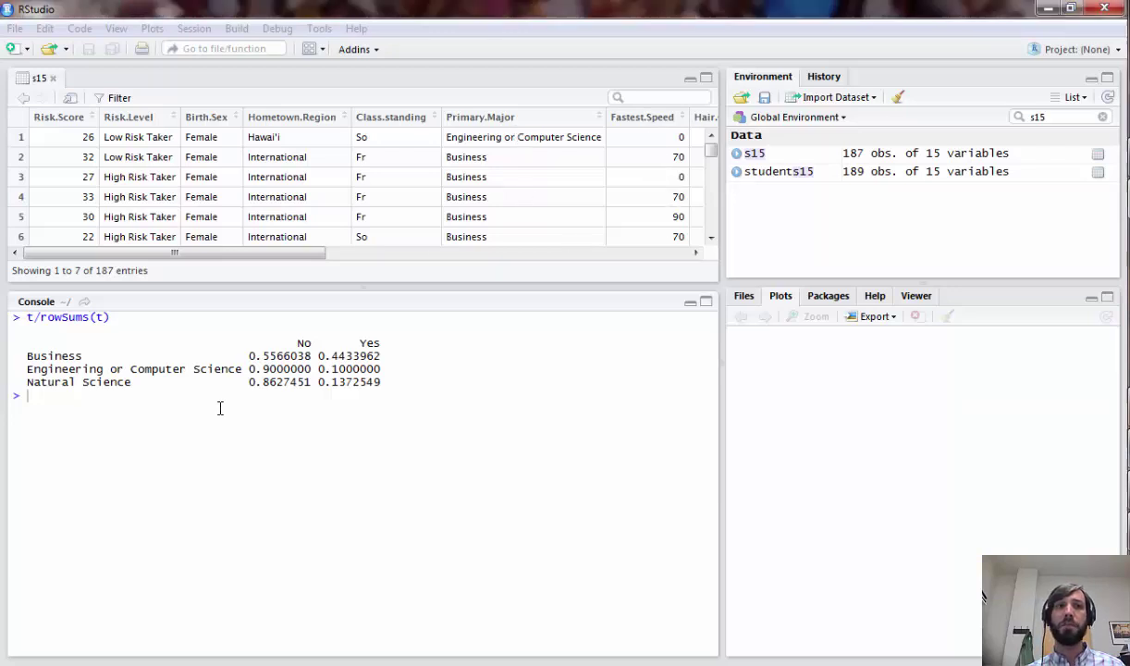
Compute mean Fastest.Speed per Primary.Major with tapply: Business 87.06, Engineering 80.05, Natural Science 83.37.
{"action": "type", "text": "tapply("}
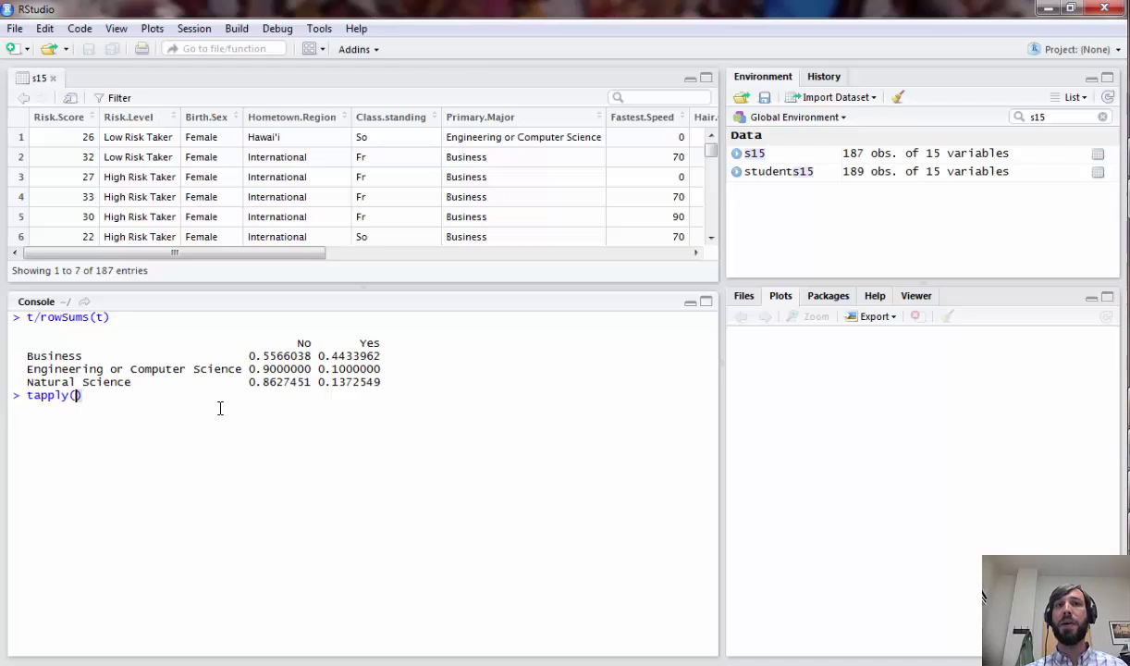
{"action": "type", "text": "s"}
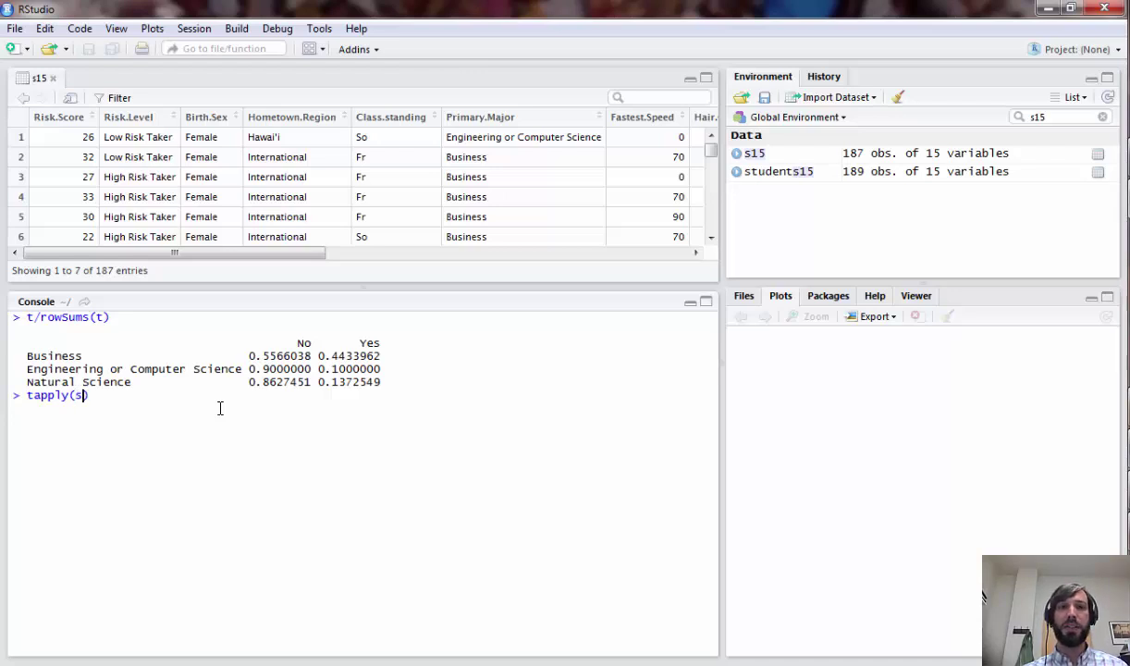
{"action": "type", "text": "$Fastest.Speed"}
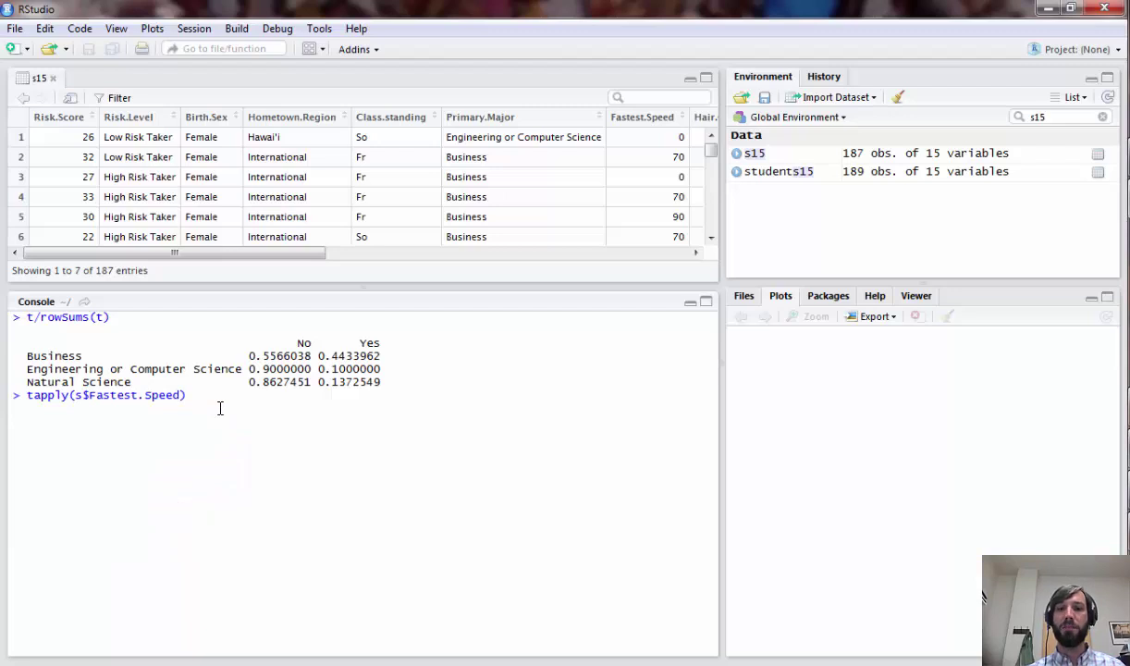
{"action": "type", "text": ","}
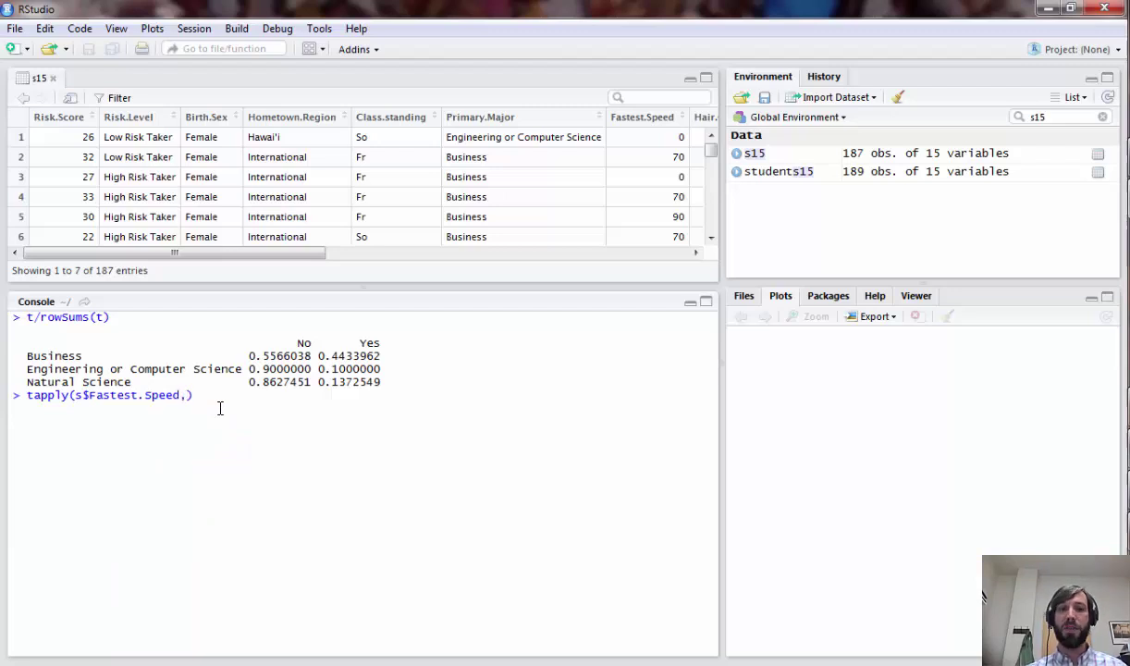
{"action": "type", "text": "s$Primary.Major"}
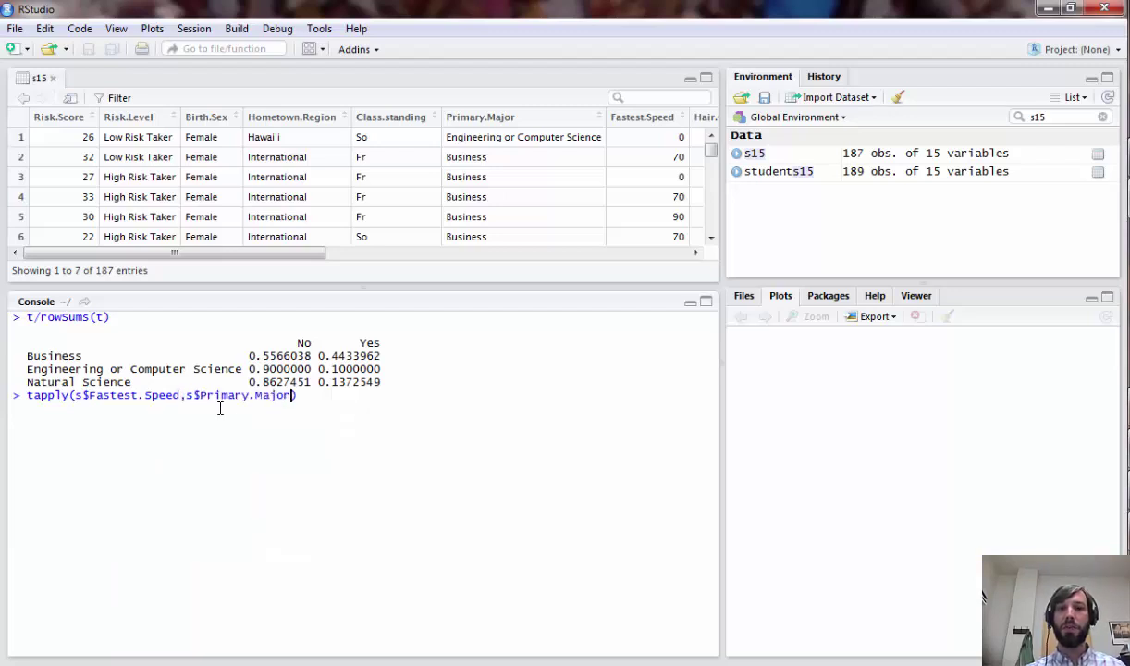
{"action": "type", "text": ",mean"}
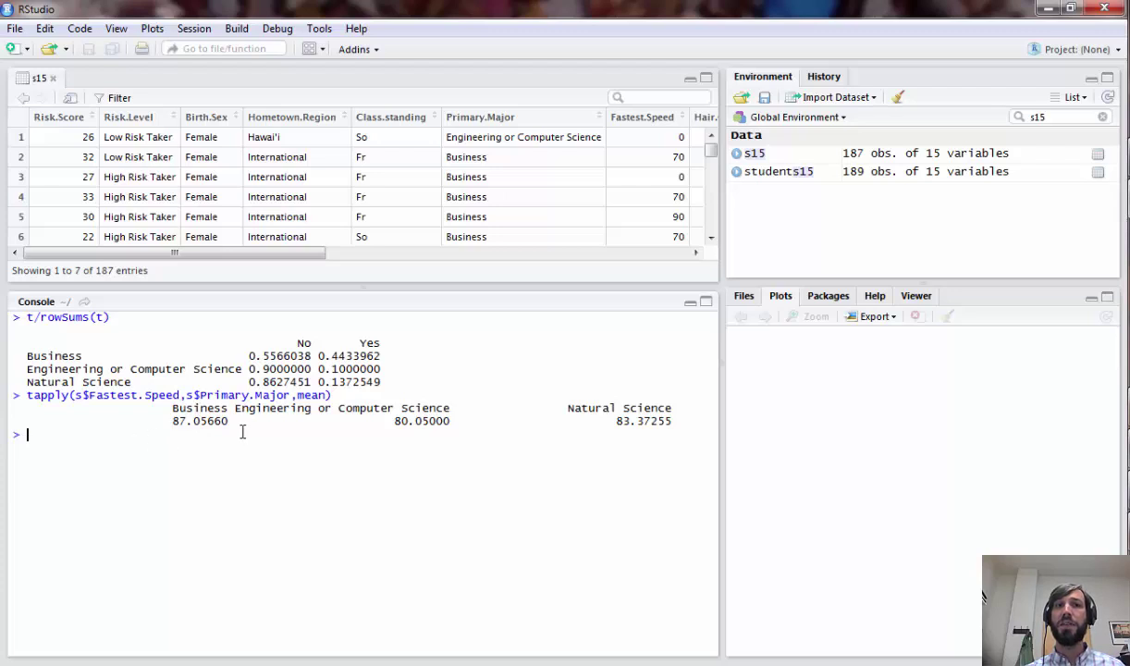
{"action": "mouse_move", "coordinate": [66, 453]}
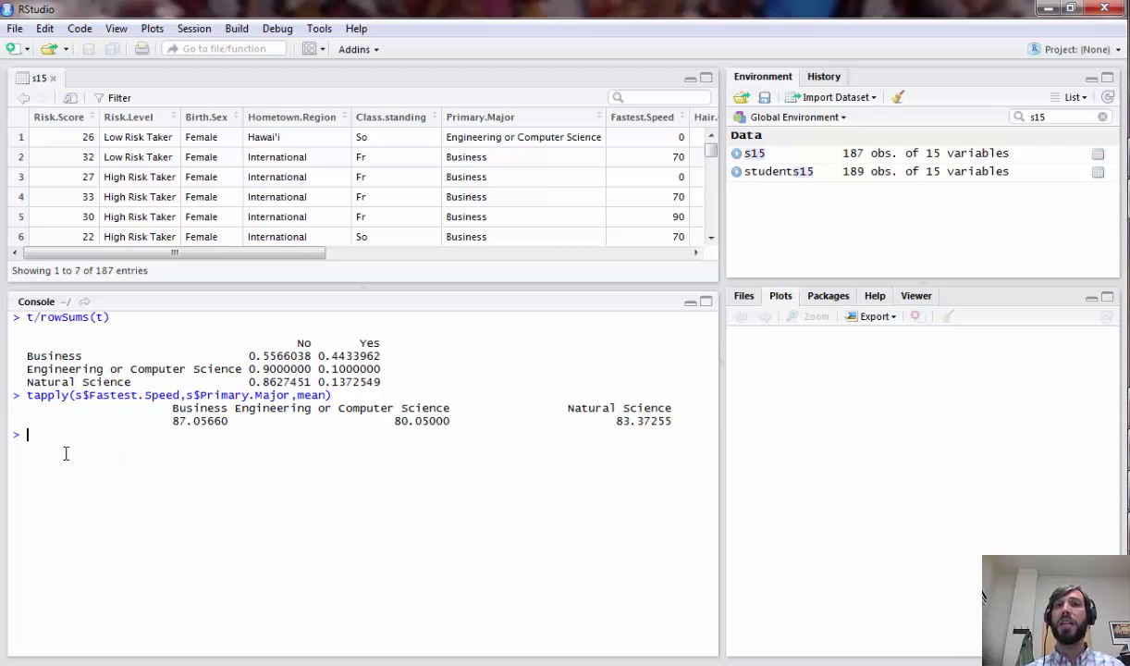
Fit aov(s$Fastest.Speed~s$Primary.Major) in the console, giving residual standard error 35.61887 on 174 degrees of freedom.
{"action": "type", "text": "aov("}
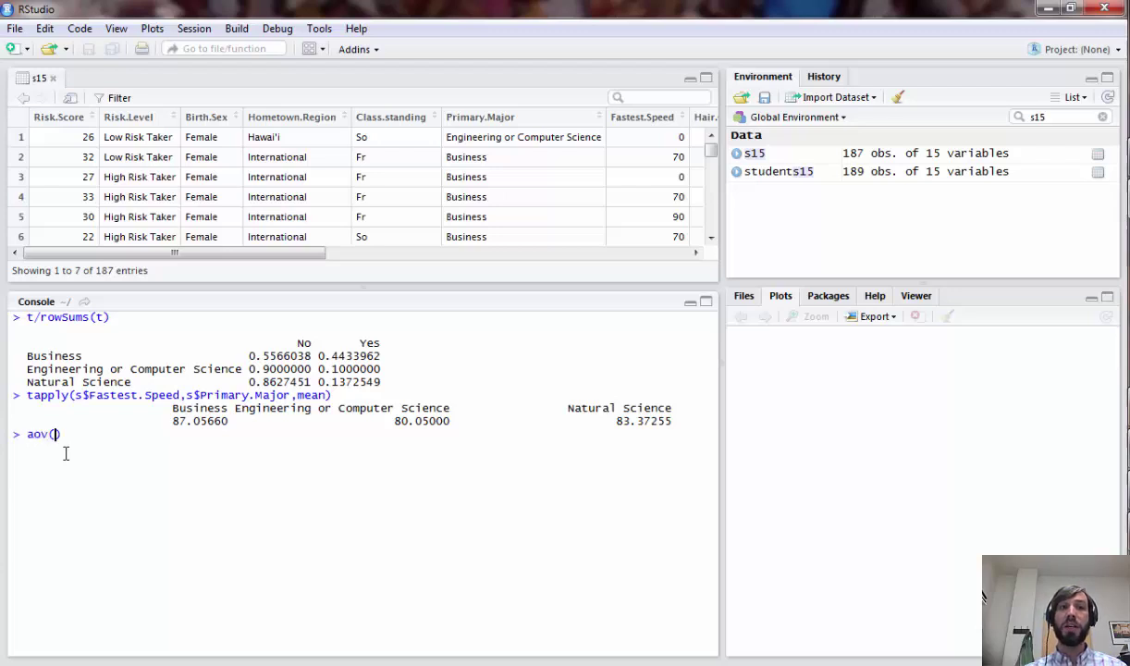
{"action": "type", "text": "s"}
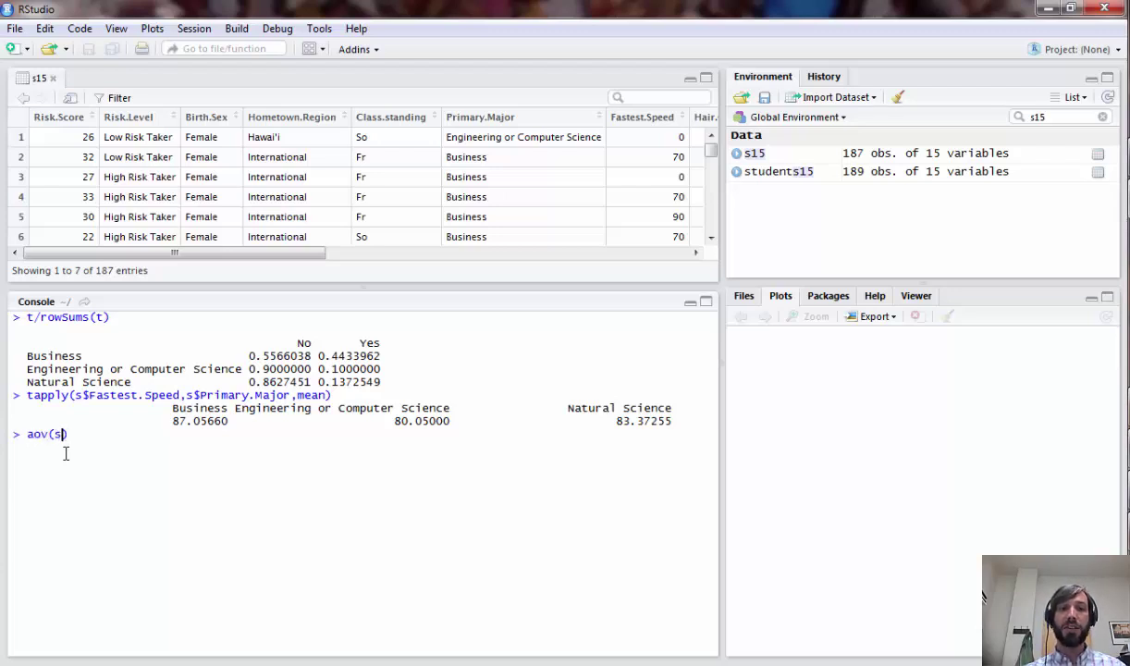
{"action": "type", "text": "$Fastest.Speed)"}
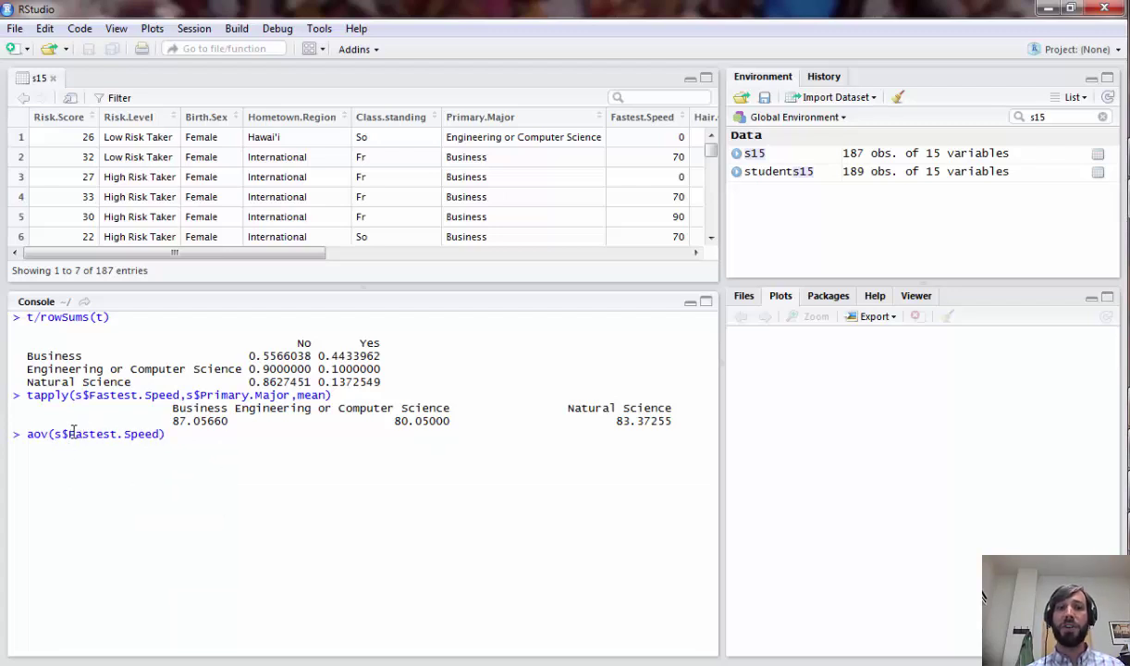
{"action": "type", "text": "~"}
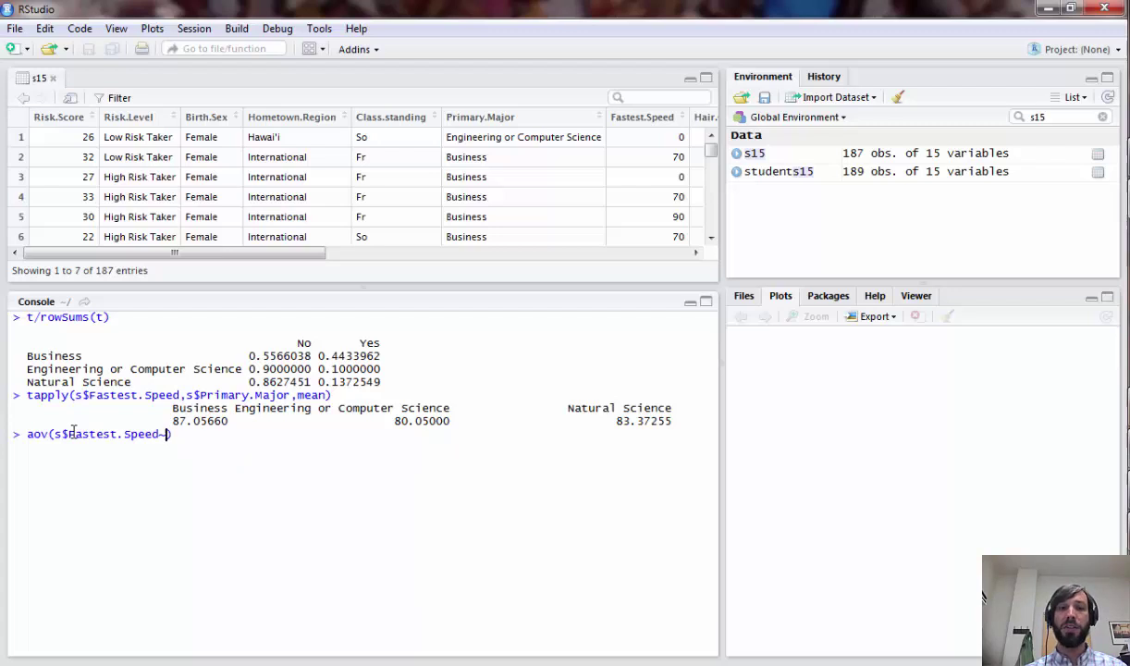
{"action": "type", "text": "s$P"}
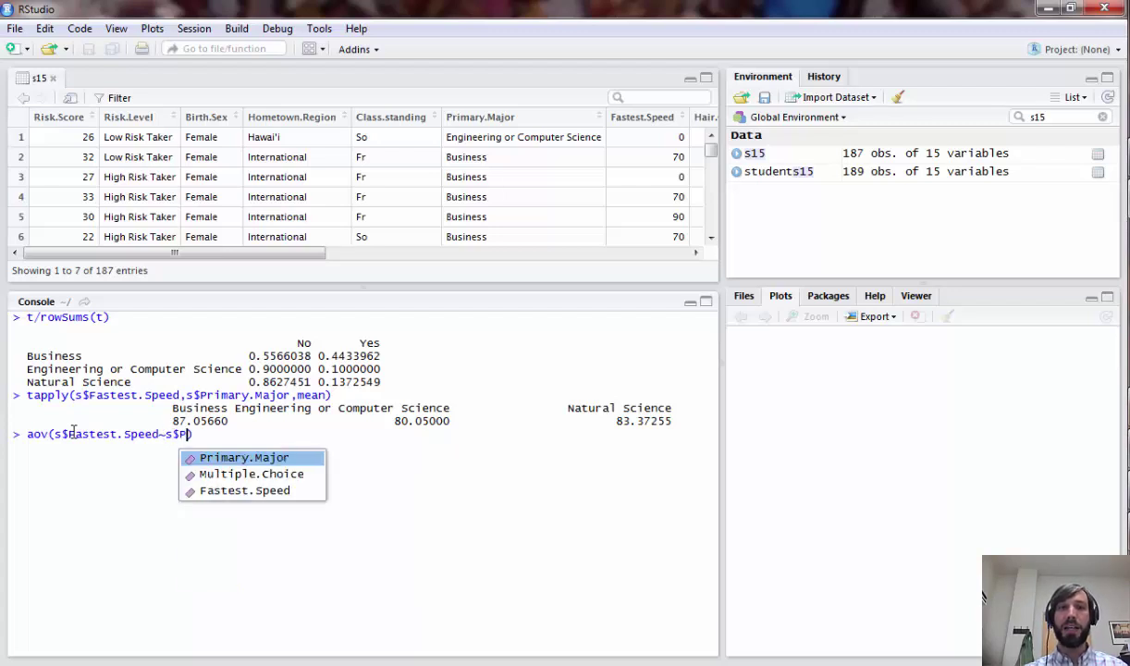
{"action": "key", "text": "Tab"}
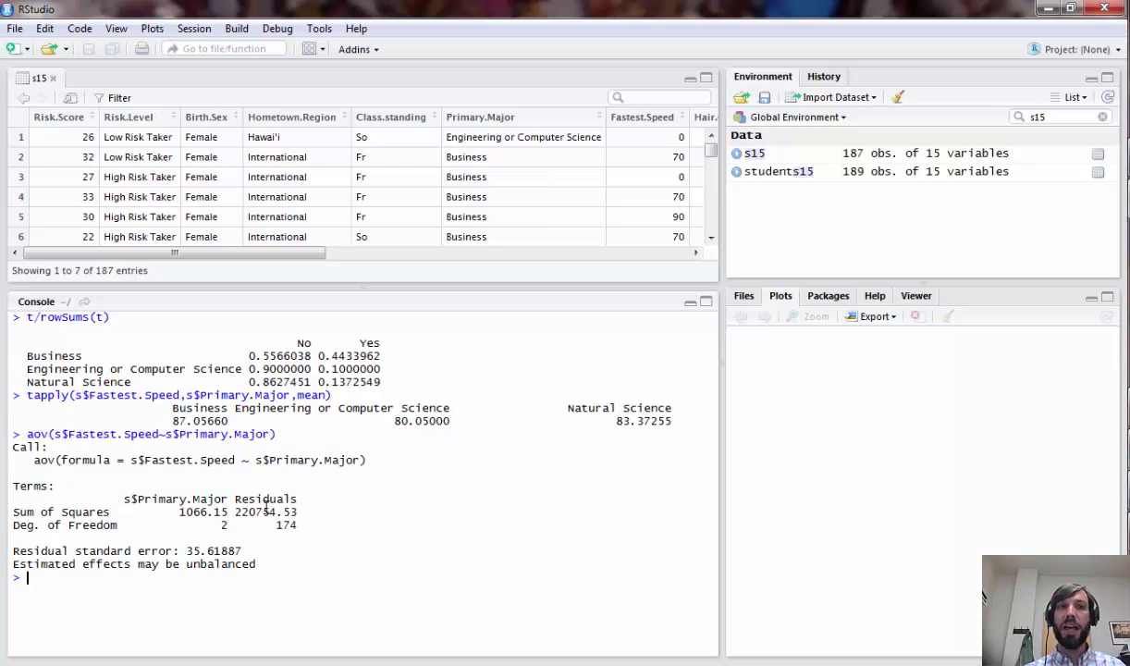
{"action": "mouse_move", "coordinate": [114, 528]}
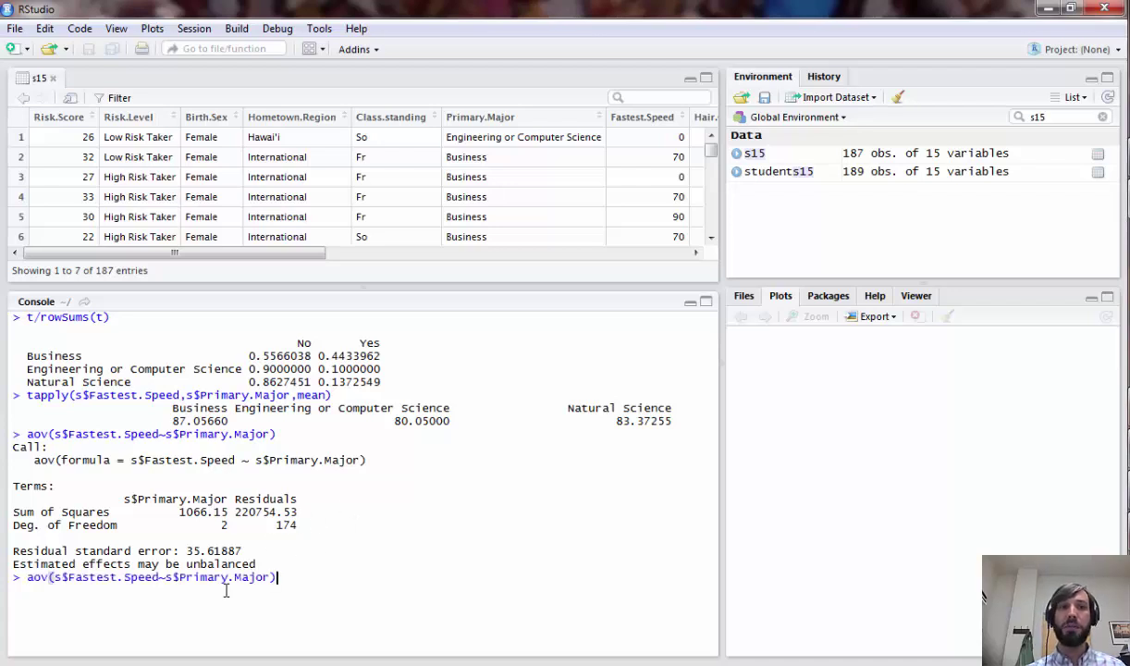
{"action": "type", "text": "s"}
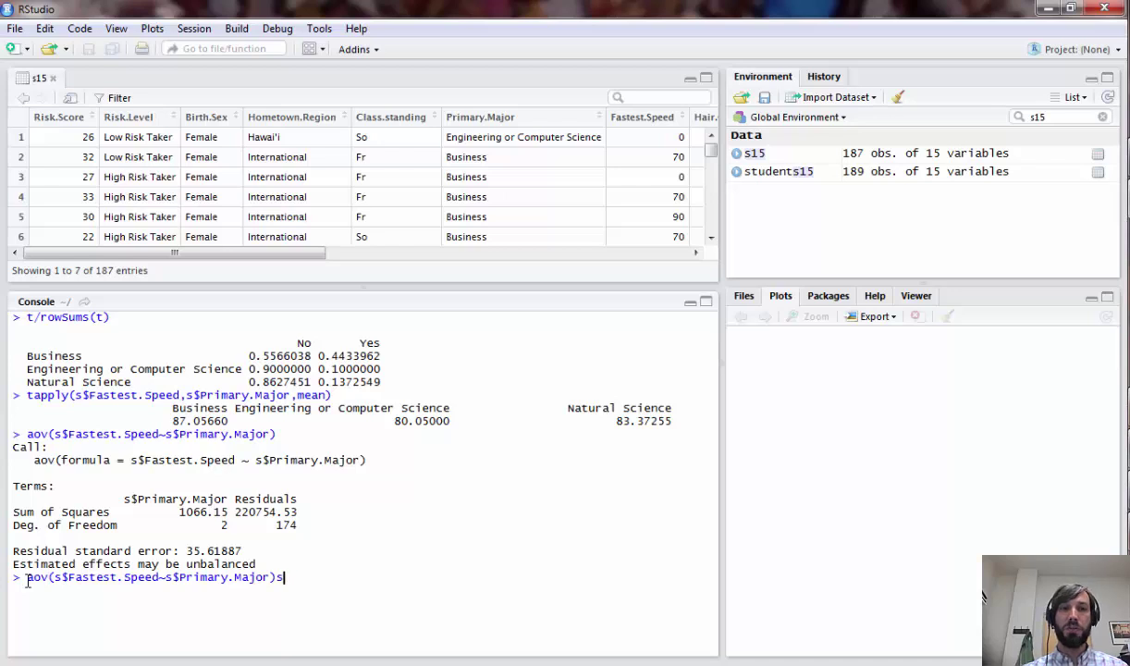
{"action": "key", "text": "BackSpace"}
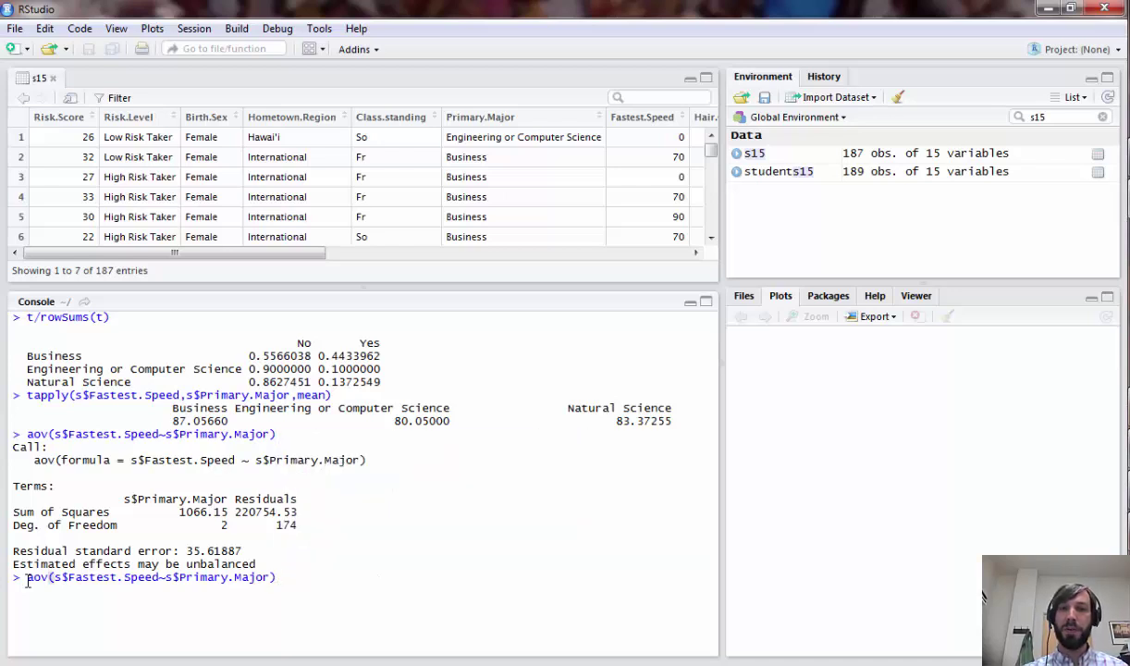